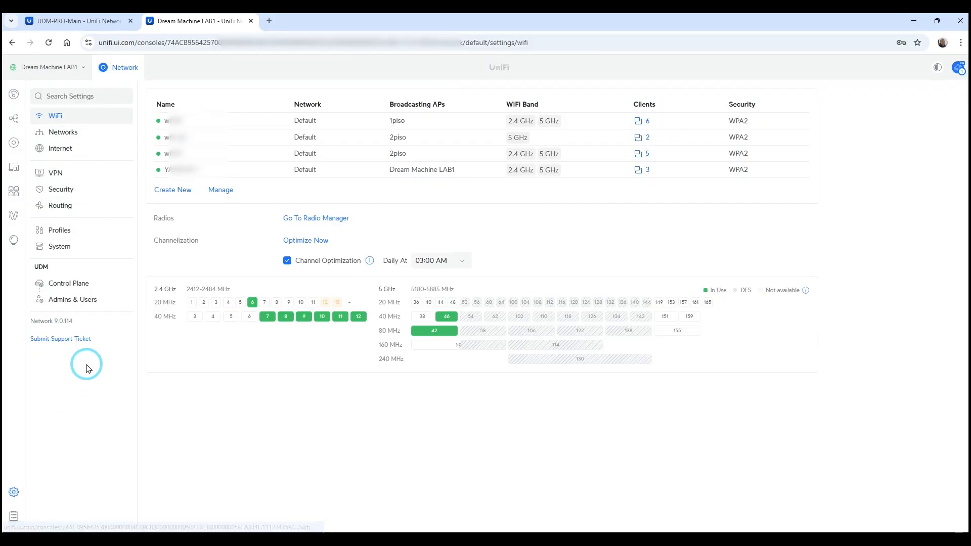
# Show the Control Plane settings and then the Admins & Users list for the console
pyautogui.click(68, 283)
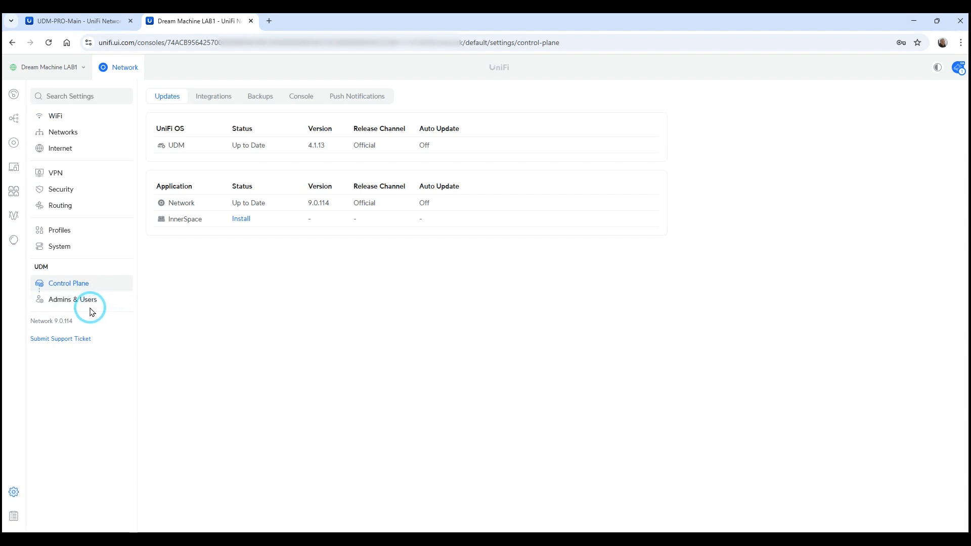
pyautogui.click(73, 300)
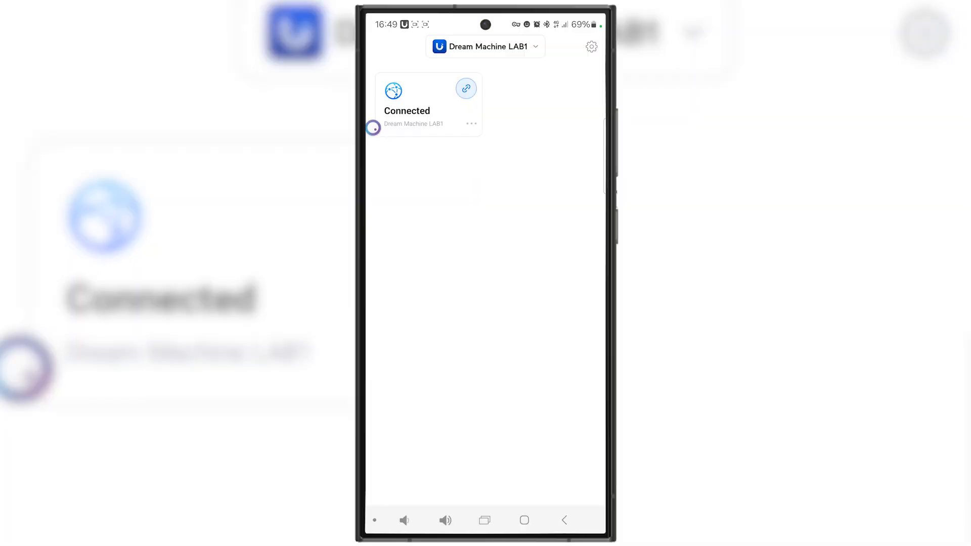
# Connect the phone's VPN to Dream Machine LAB1 and allow the connection request
pyautogui.click(466, 88)
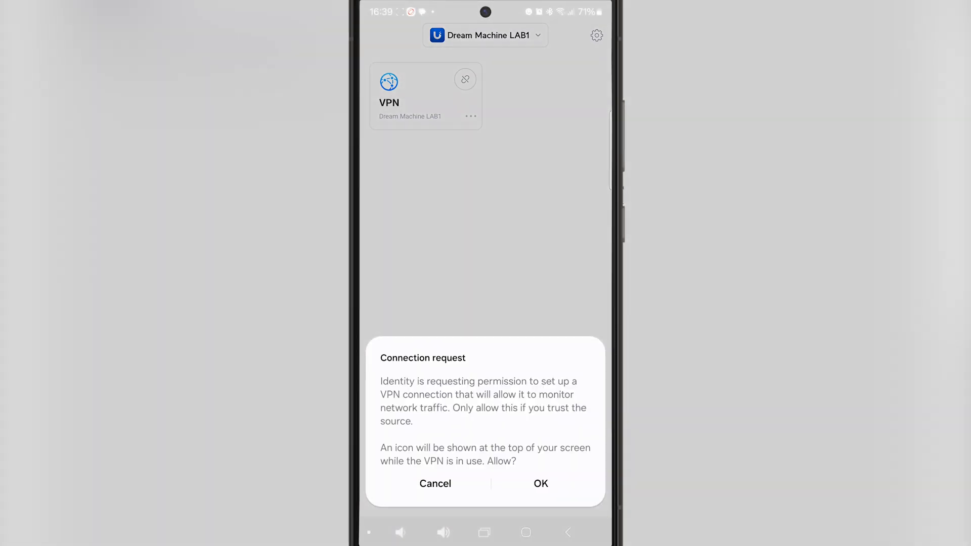
pyautogui.click(540, 484)
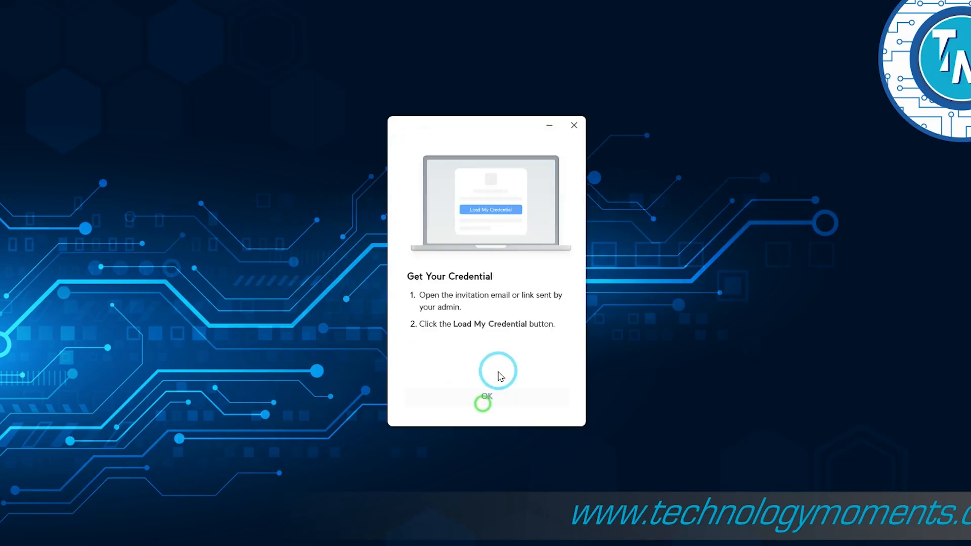
pyautogui.moveTo(465, 304)
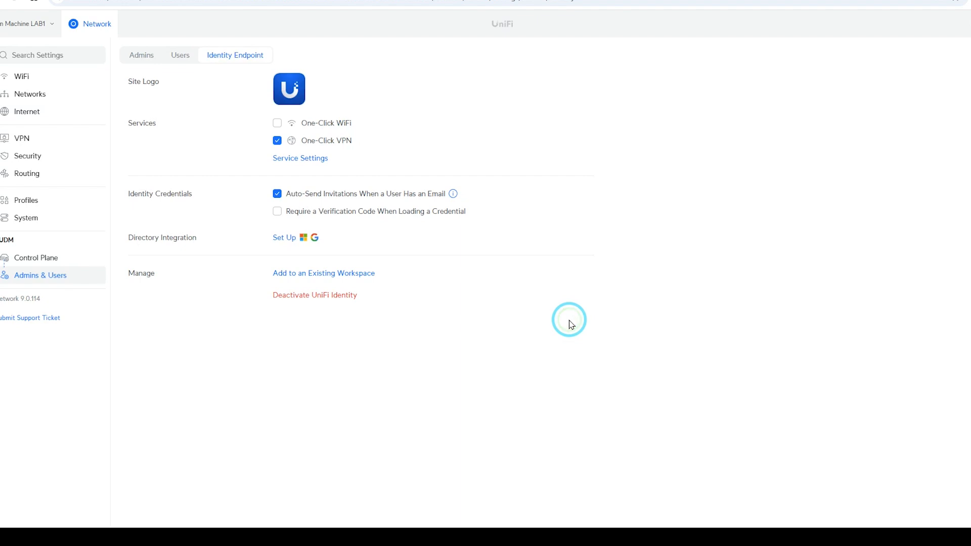
pyautogui.moveTo(345, 123)
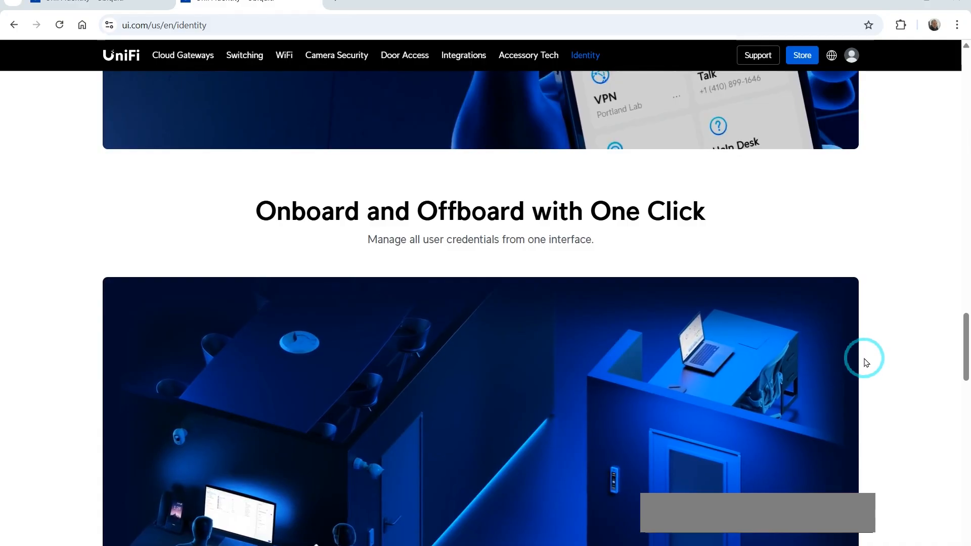
pyautogui.scroll(-3)
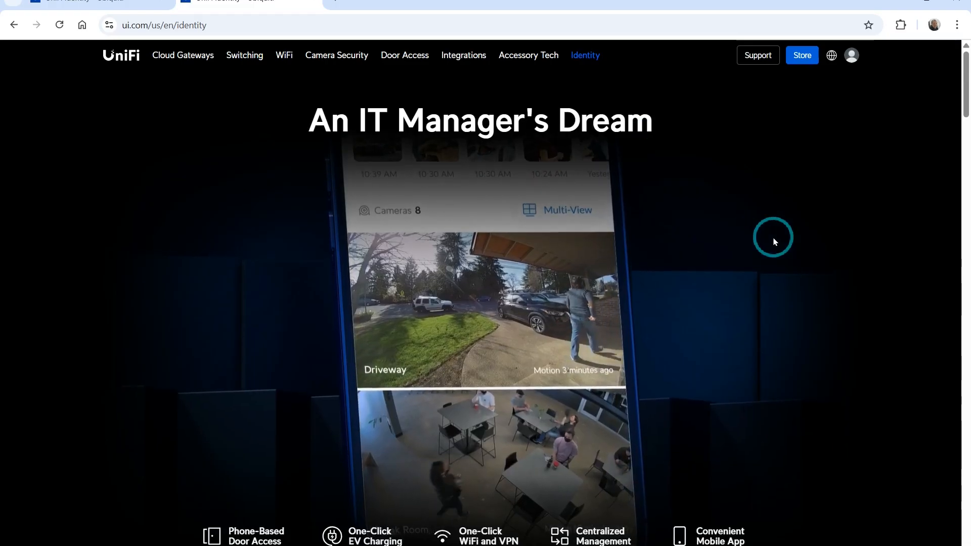
pyautogui.scroll(-3)
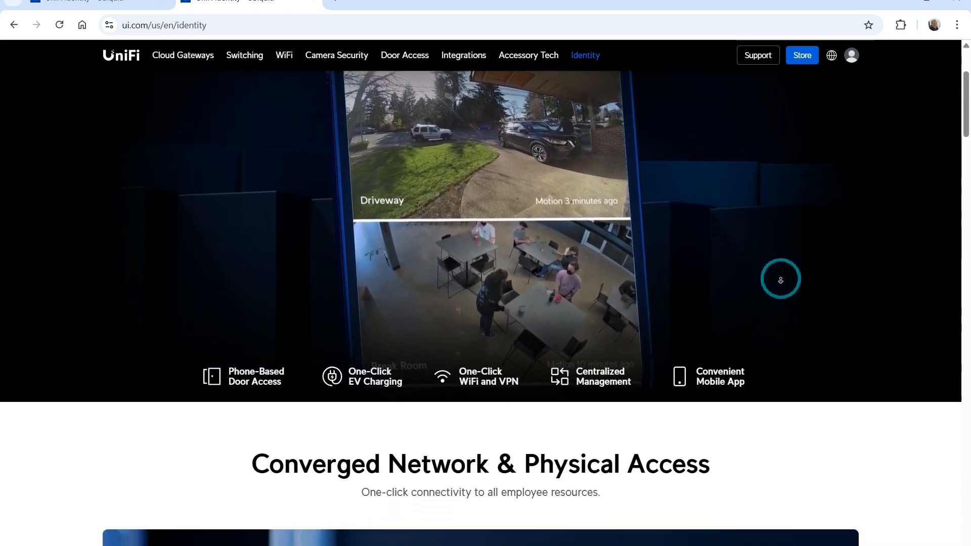
pyautogui.scroll(-3)
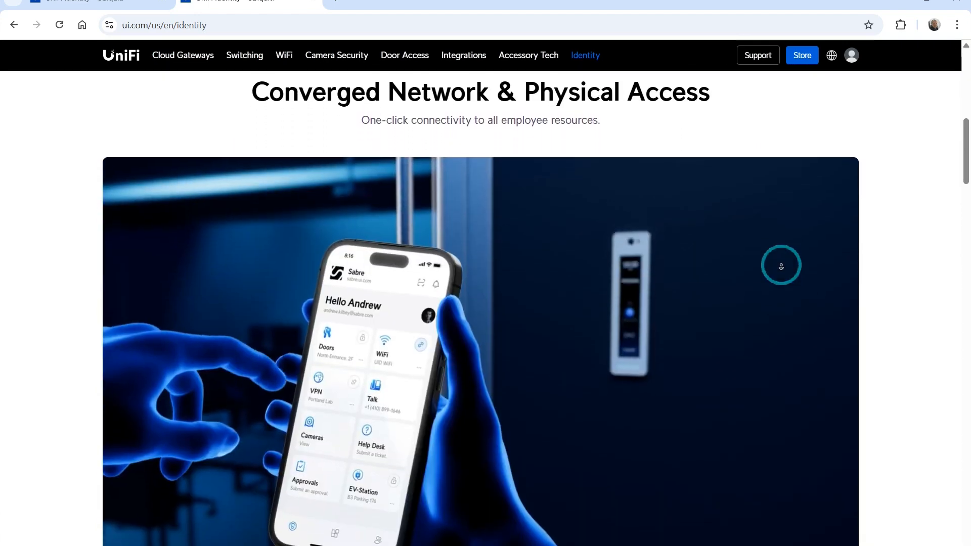
pyautogui.scroll(-3)
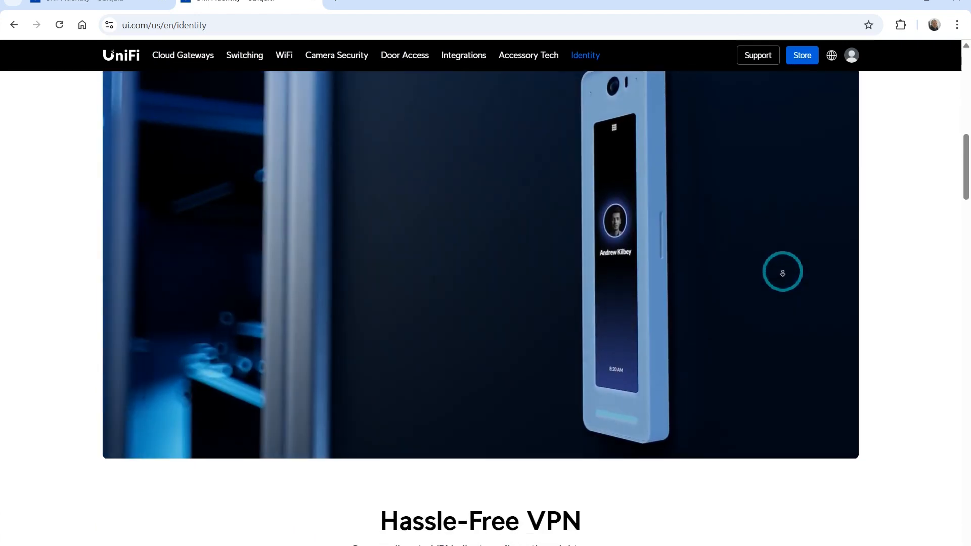
pyautogui.scroll(-3)
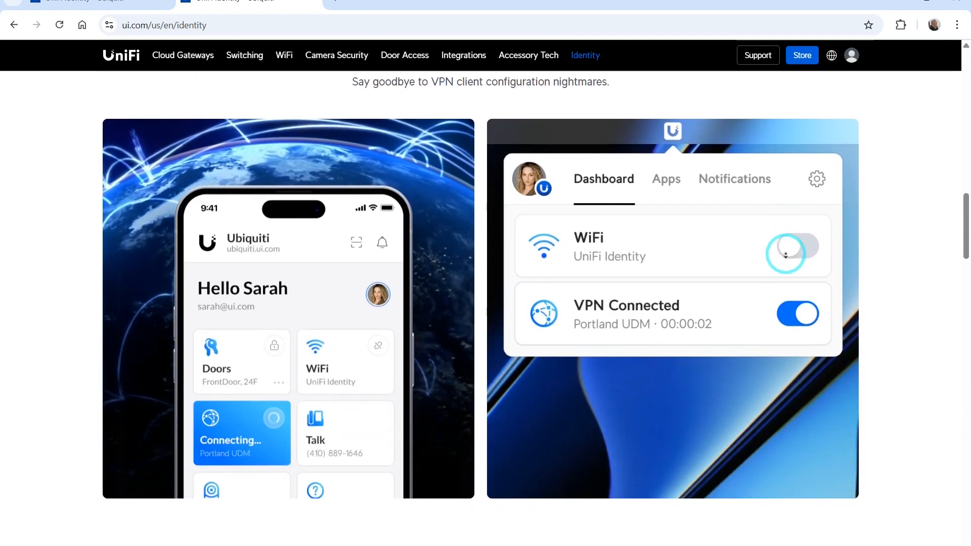
pyautogui.scroll(-3)
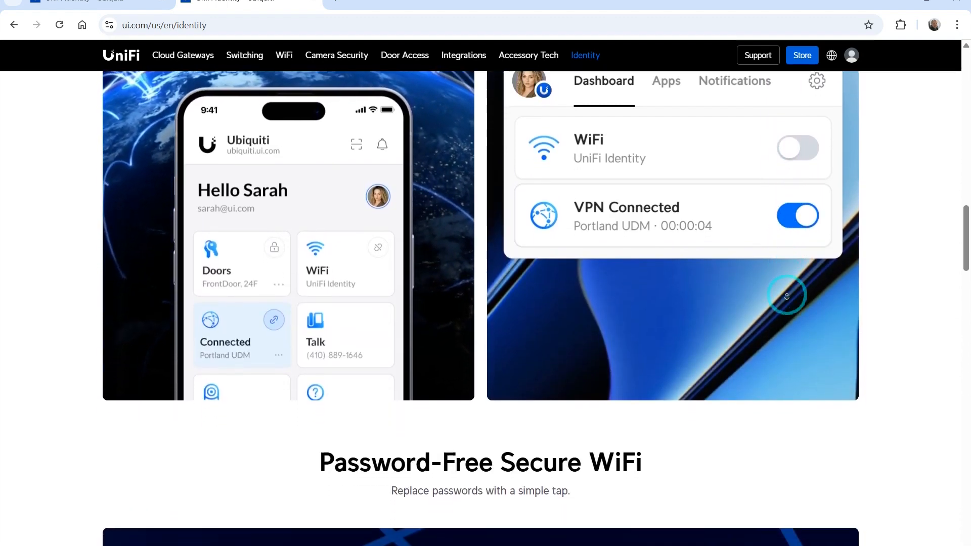
pyautogui.scroll(-3)
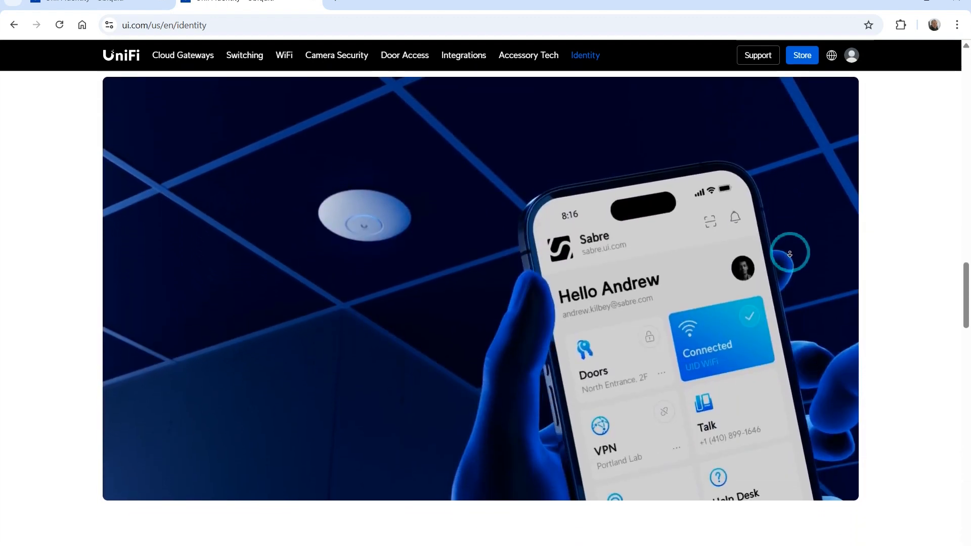
pyautogui.scroll(-3)
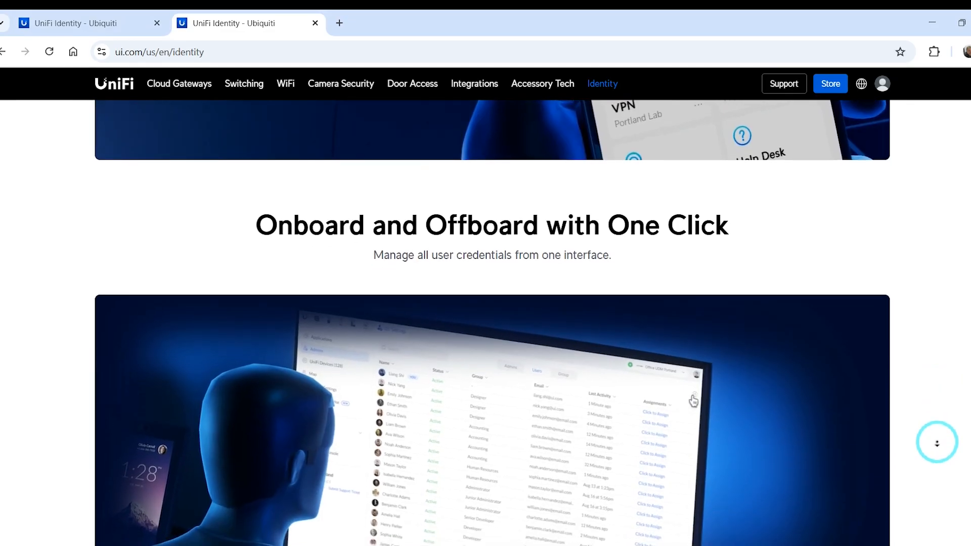
pyautogui.scroll(-3)
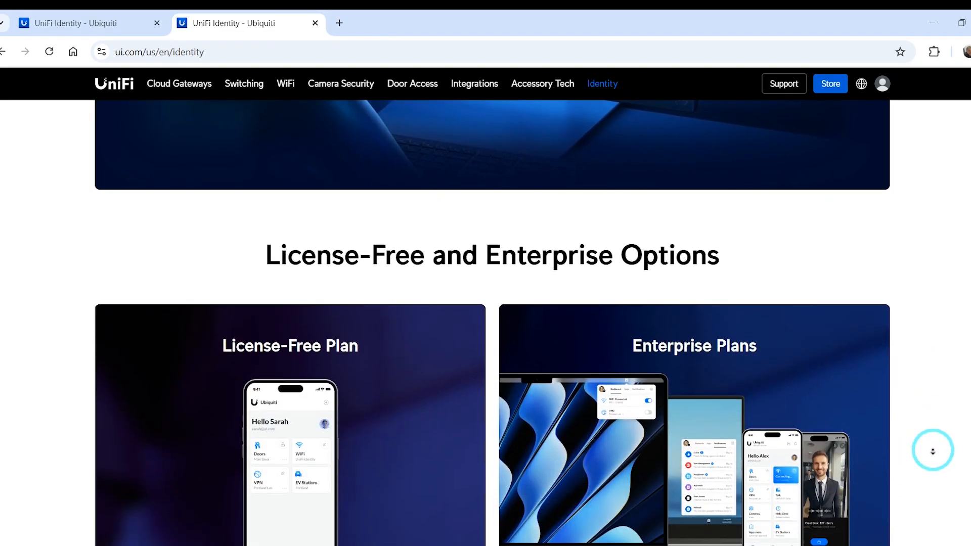
pyautogui.scroll(-3)
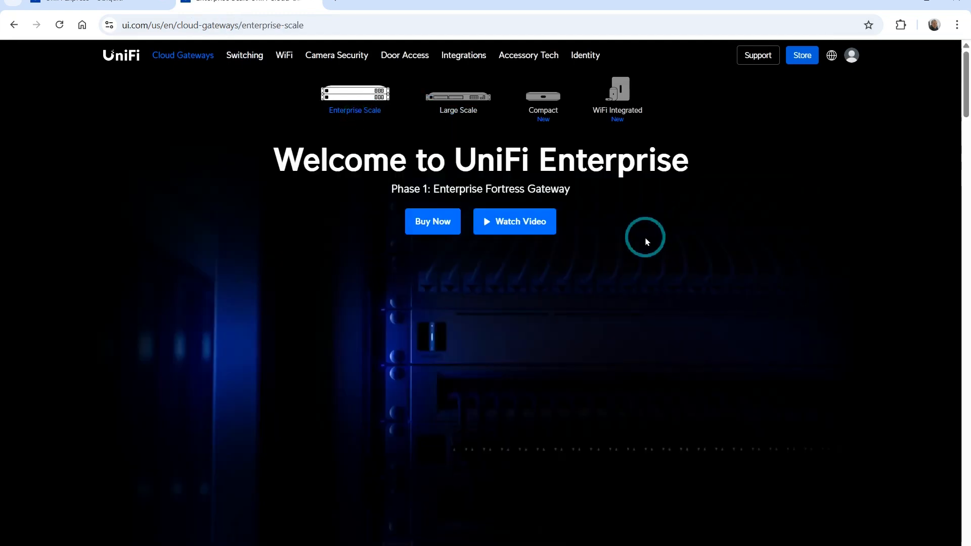
# Browse the Large Scale cloud gateways page, then return to Enterprise Scale
pyautogui.scroll(-3)
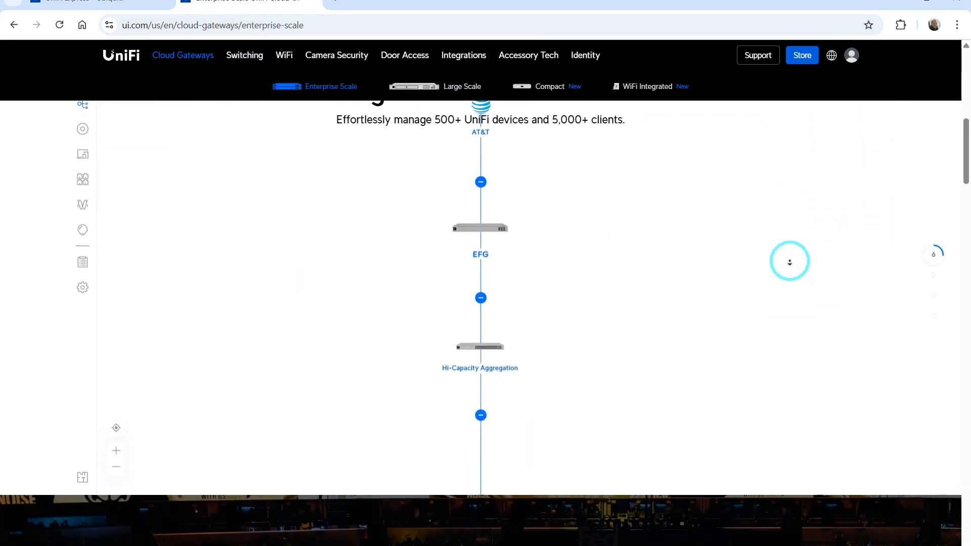
pyautogui.click(462, 86)
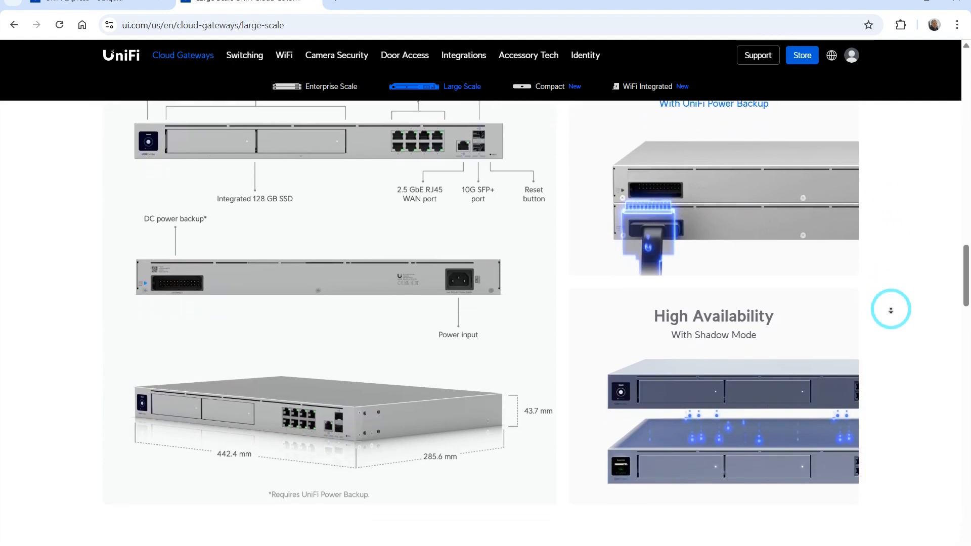
pyautogui.scroll(-3)
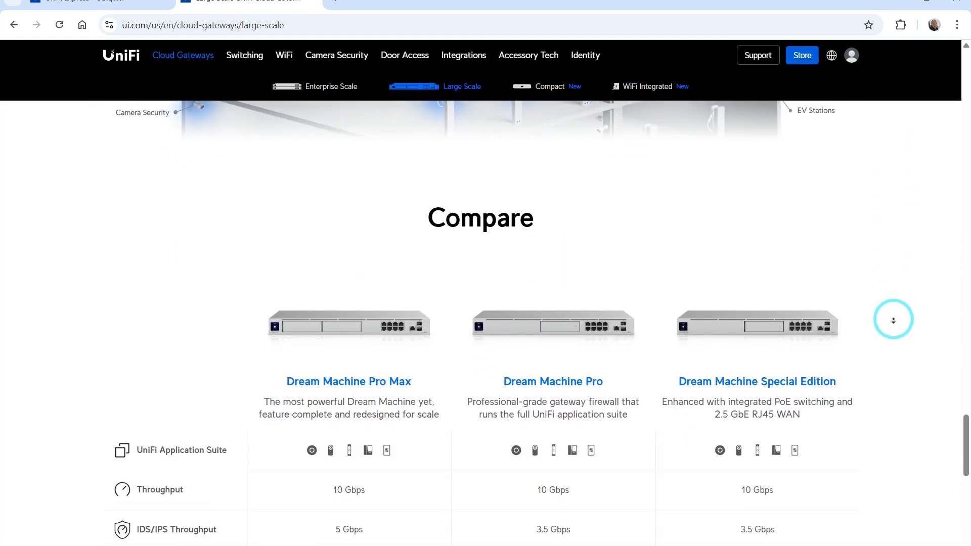
pyautogui.scroll(-3)
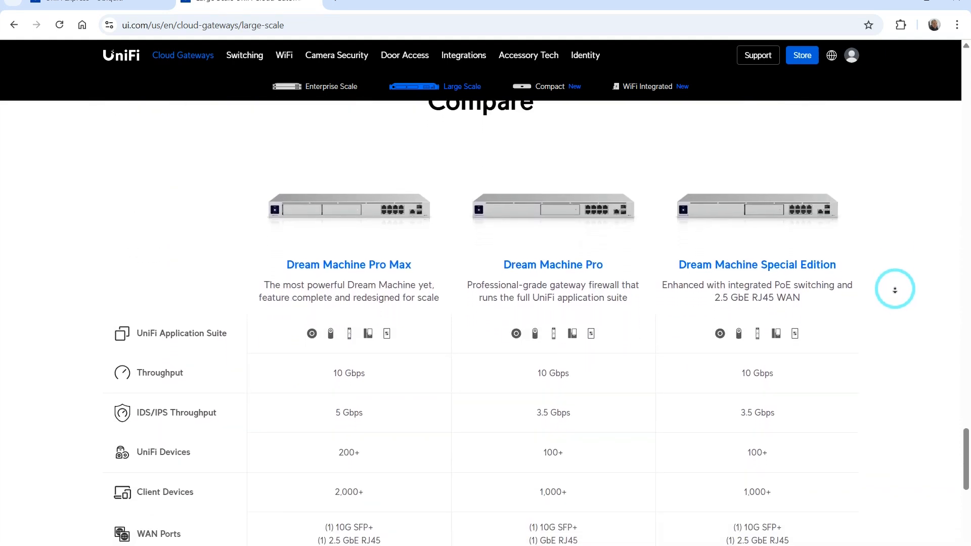
pyautogui.click(332, 86)
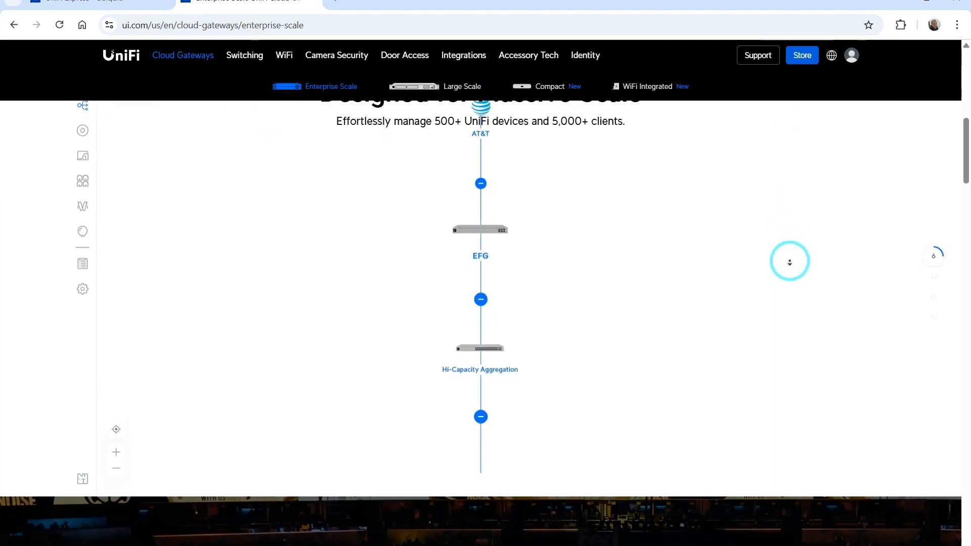
# Browse the Compact and WiFi Integrated cloud gateways pages featuring Express 7
pyautogui.click(462, 86)
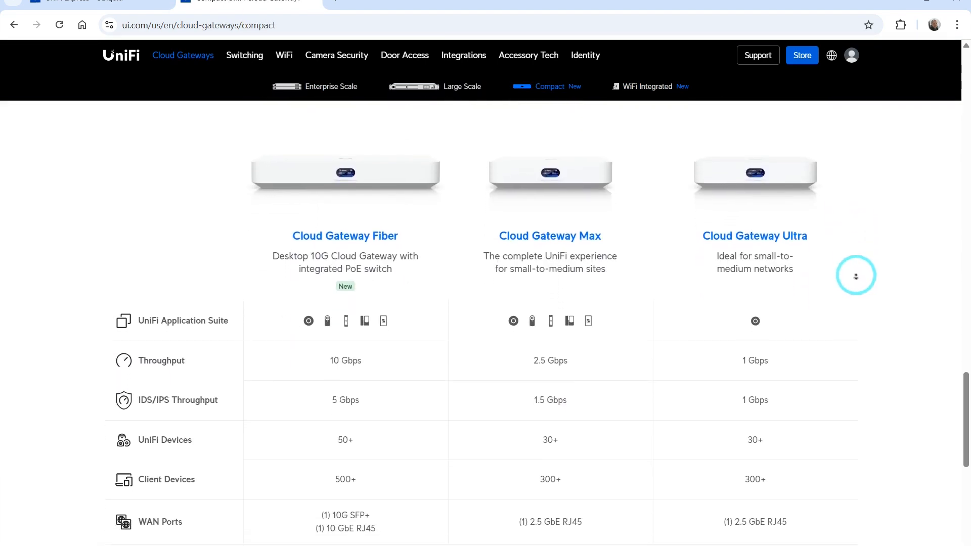
pyautogui.click(647, 86)
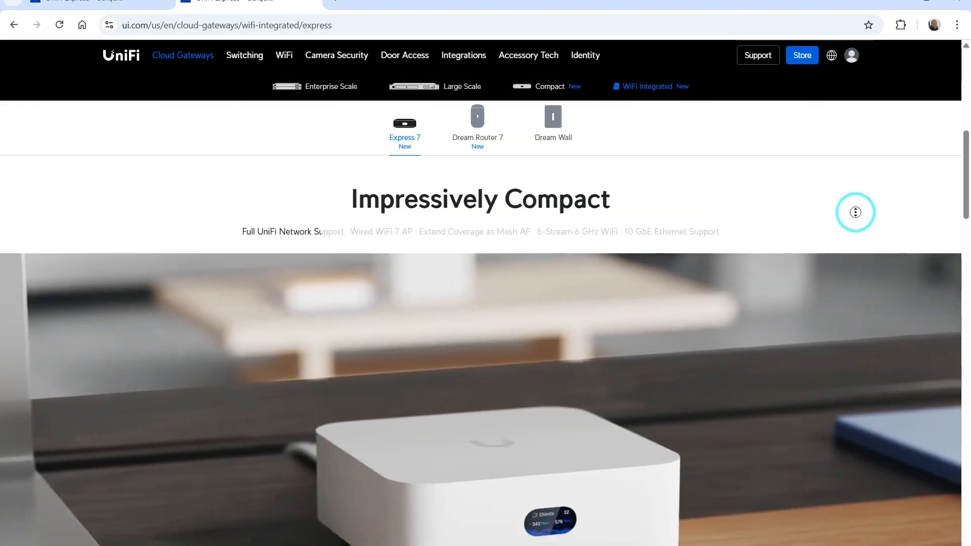
pyautogui.scroll(-3)
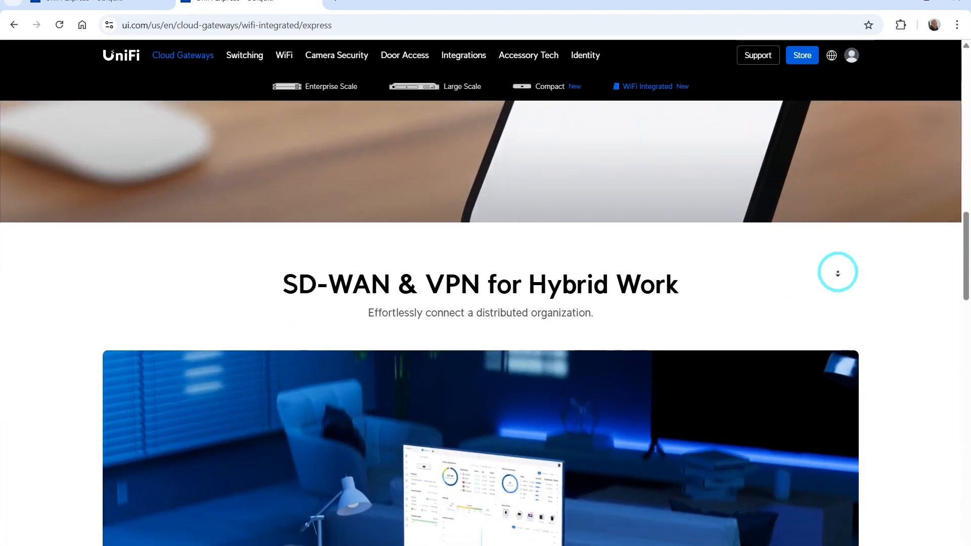
pyautogui.scroll(-3)
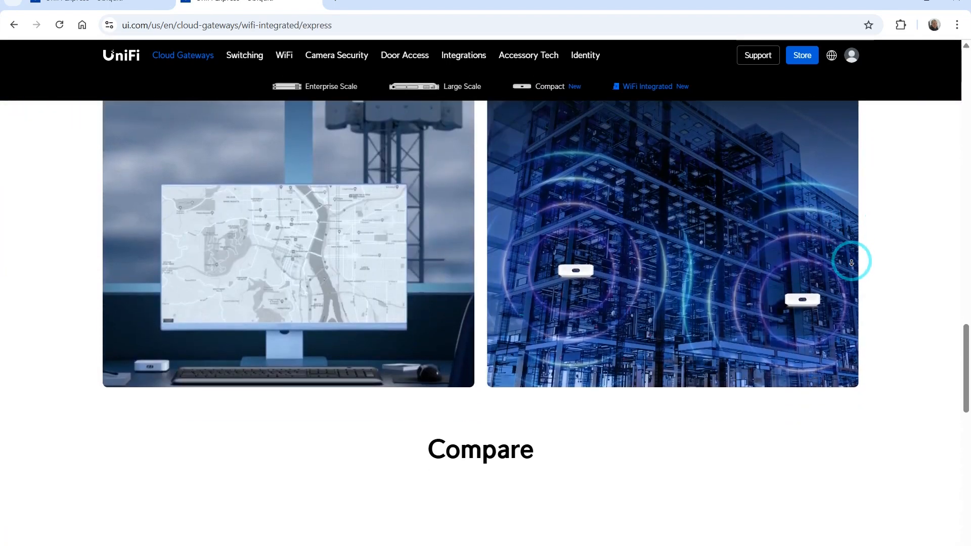
pyautogui.scroll(-3)
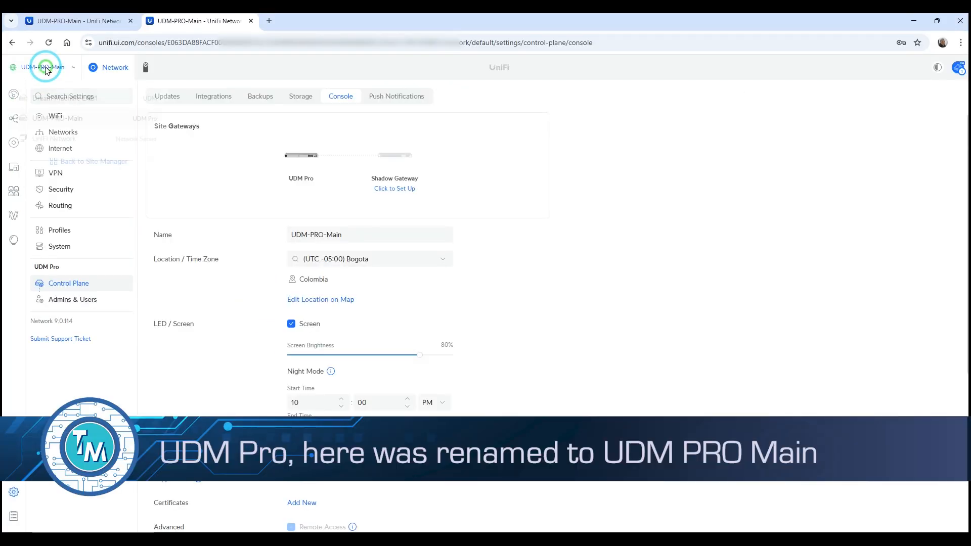
# Switch from the UDM-PRO-Main console to Dream Machine LAB1
pyautogui.click(44, 67)
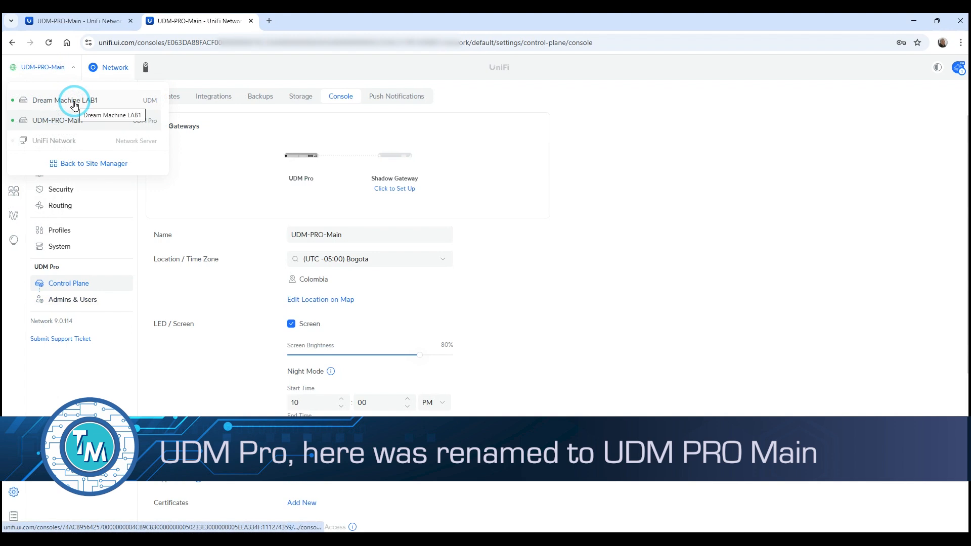
pyautogui.click(67, 100)
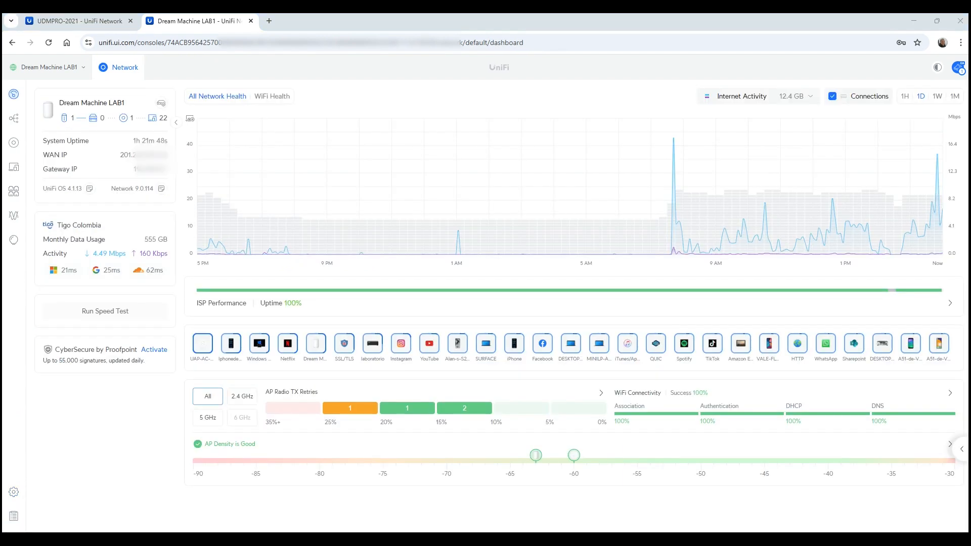
pyautogui.moveTo(724, 269)
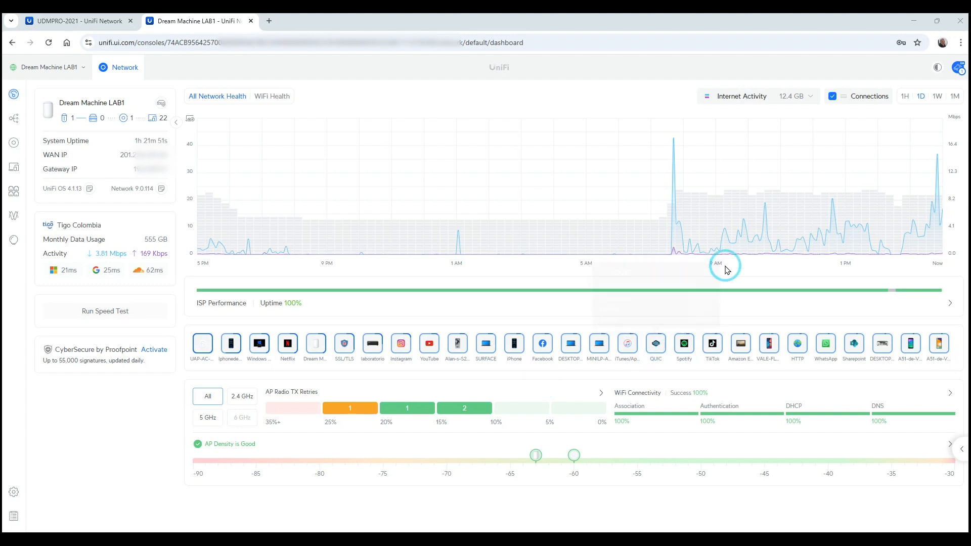
# Switch to Dream Machine LAB1 and show its Admins & Users list with its two admins
pyautogui.click(43, 67)
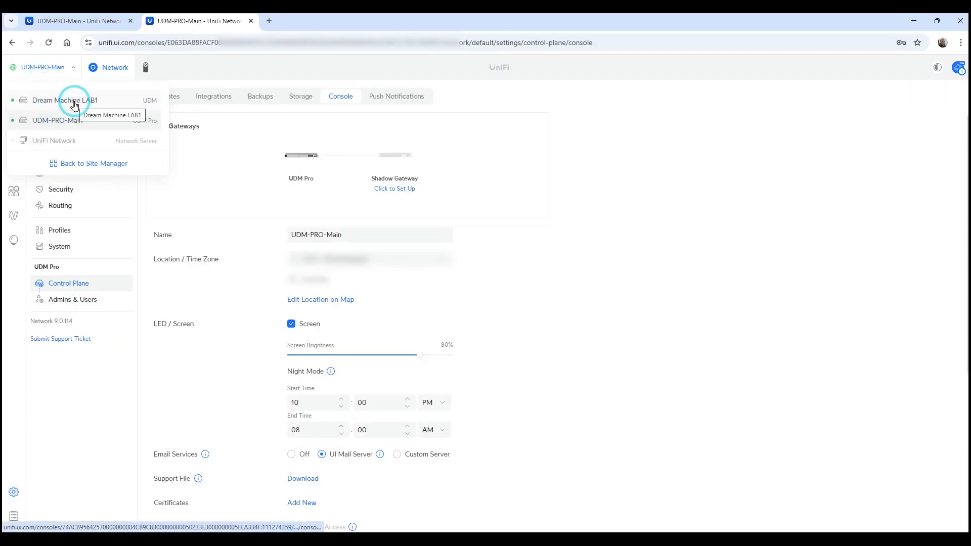
pyautogui.click(66, 100)
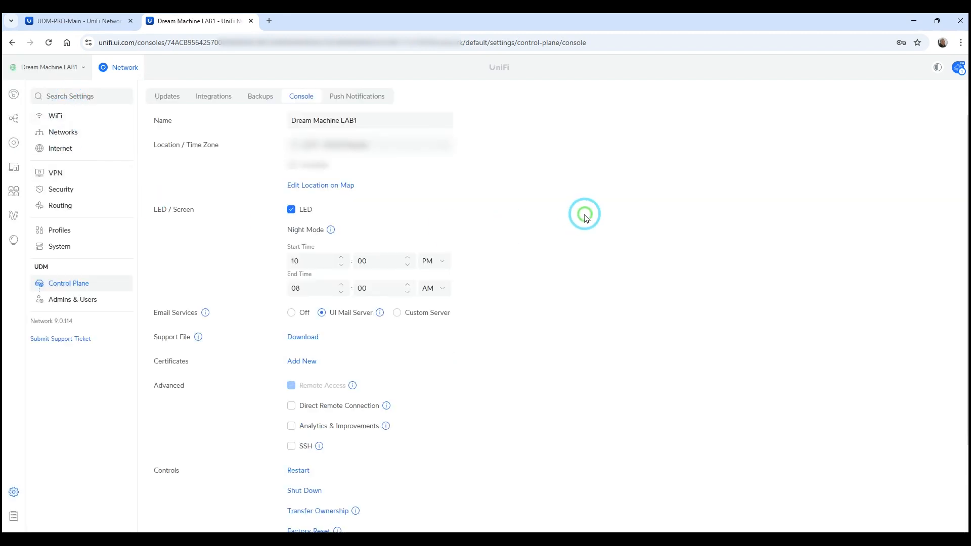
pyautogui.moveTo(81, 197)
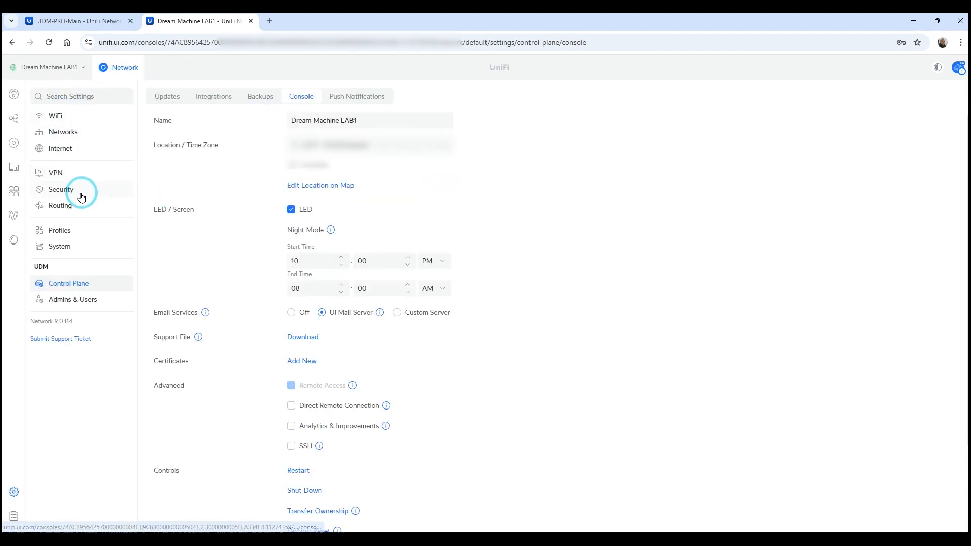
pyautogui.click(55, 115)
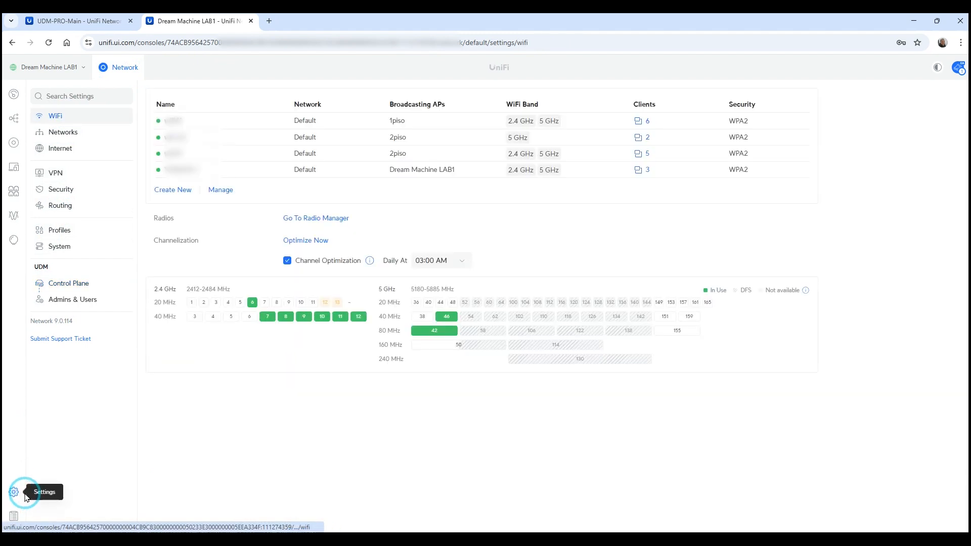
pyautogui.moveTo(86, 294)
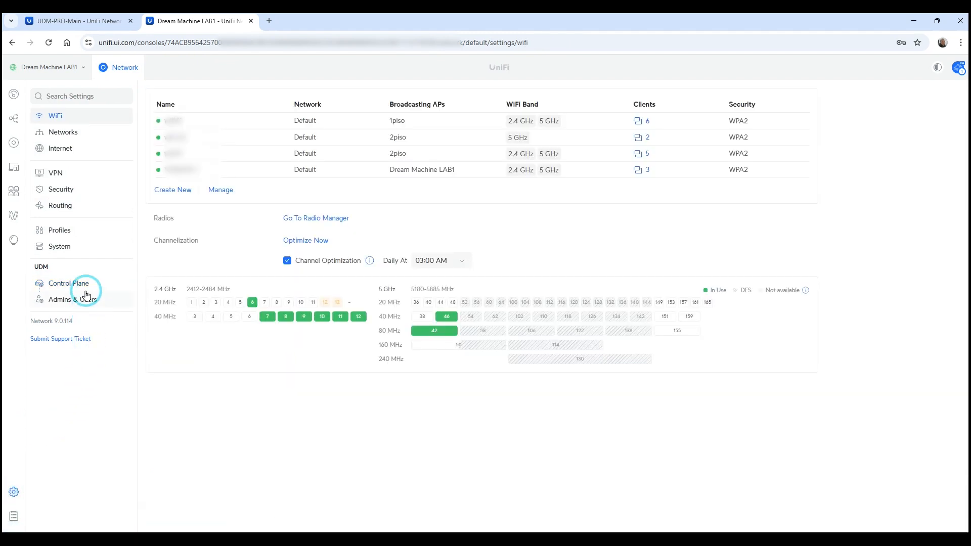
pyautogui.click(68, 284)
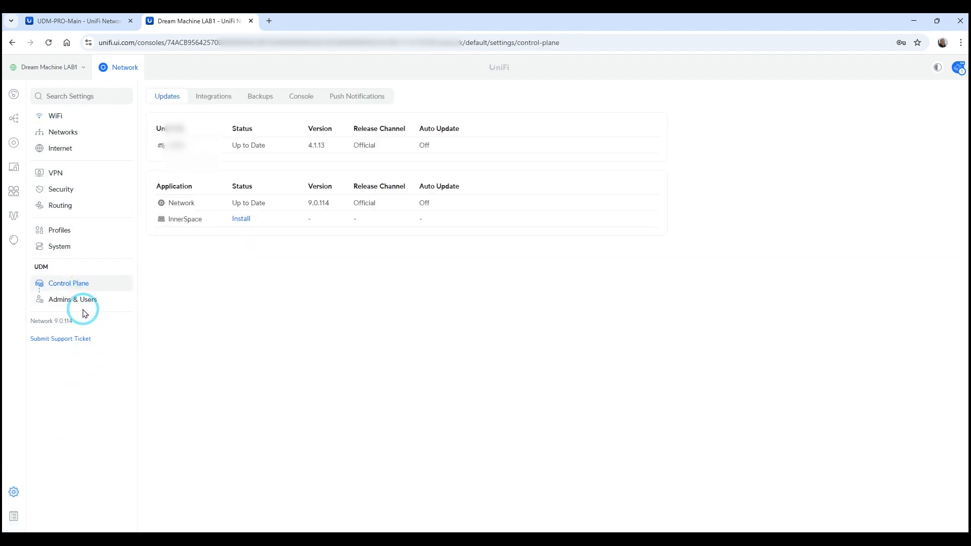
pyautogui.click(72, 299)
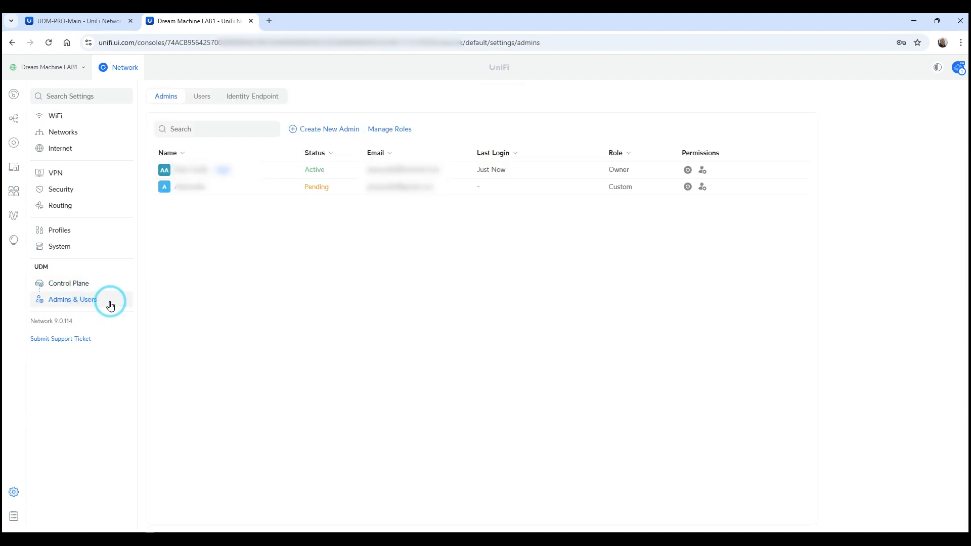
pyautogui.moveTo(244, 147)
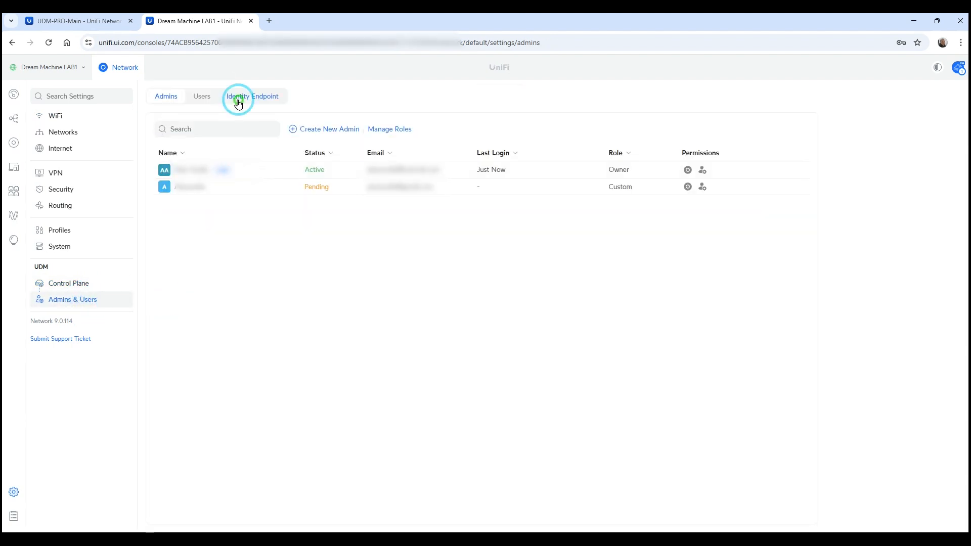
# Agree to the UniFi Identity terms in the Identity Endpoint settings
pyautogui.click(252, 96)
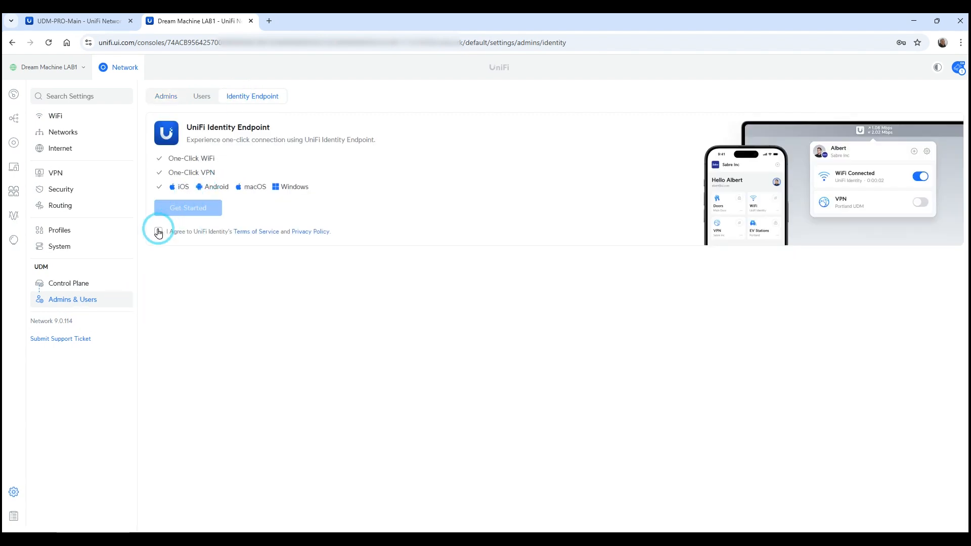
pyautogui.click(188, 208)
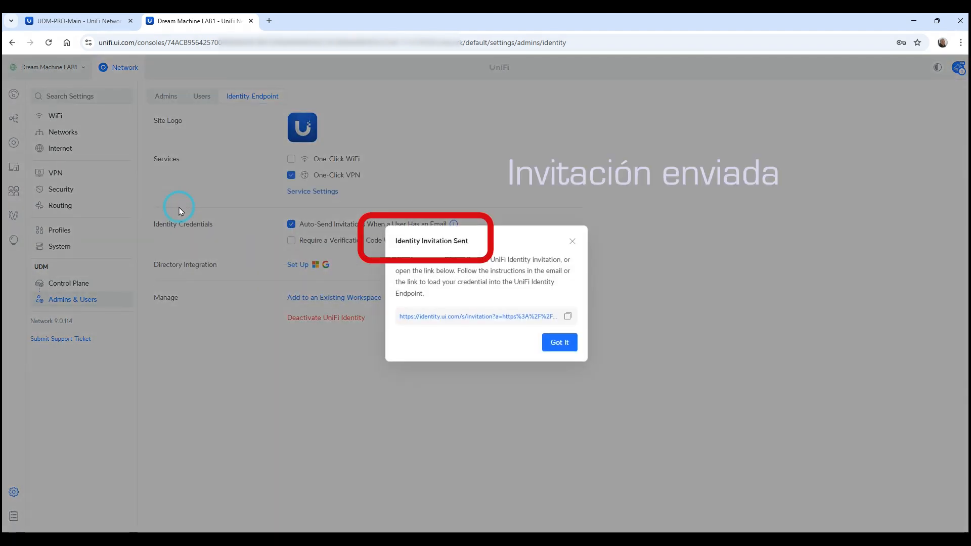
pyautogui.moveTo(415, 268)
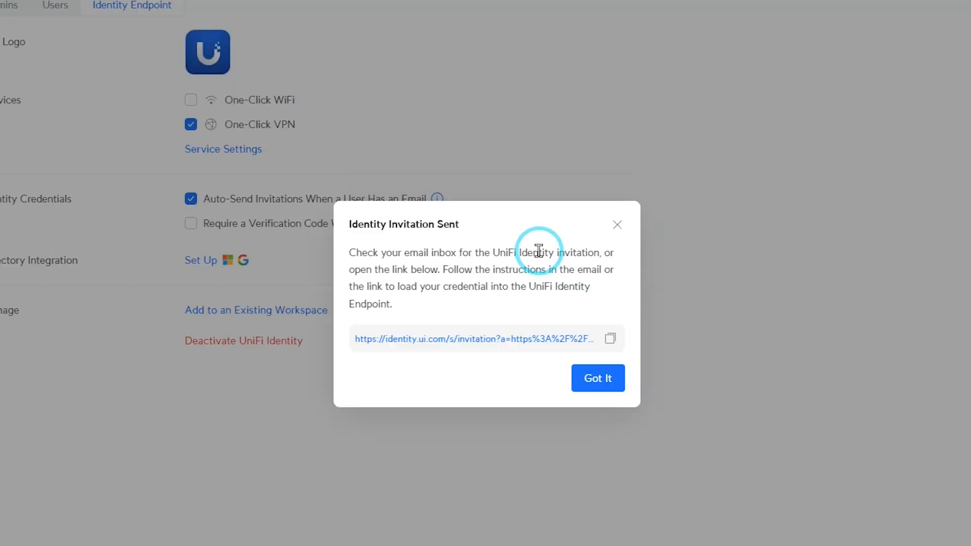
pyautogui.moveTo(432, 291)
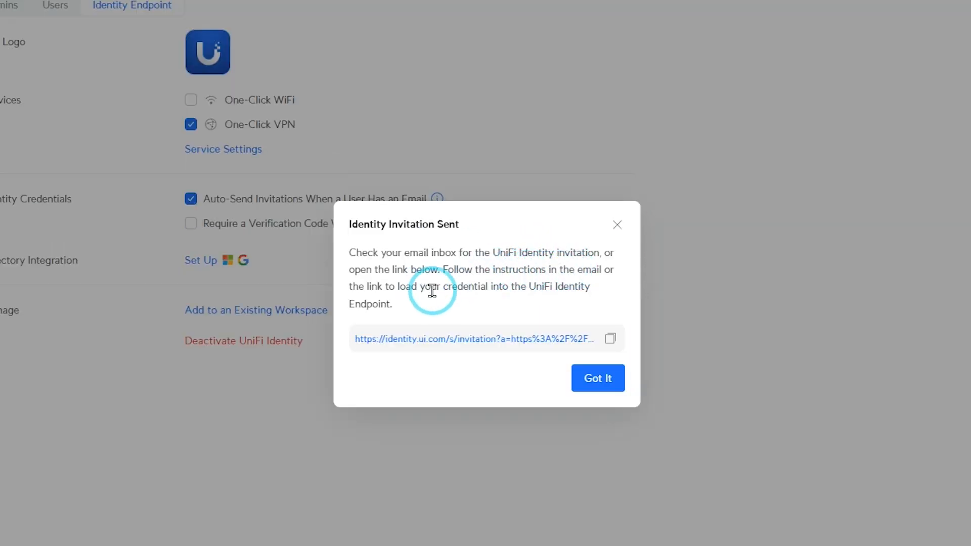
pyautogui.moveTo(494, 287)
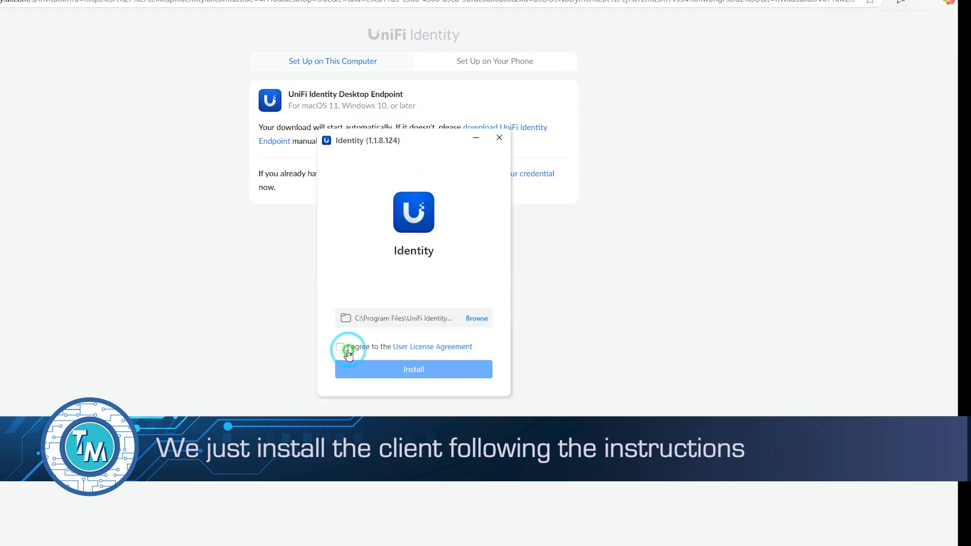
# Accept the Identity license agreement, install the client and launch it
pyautogui.click(414, 369)
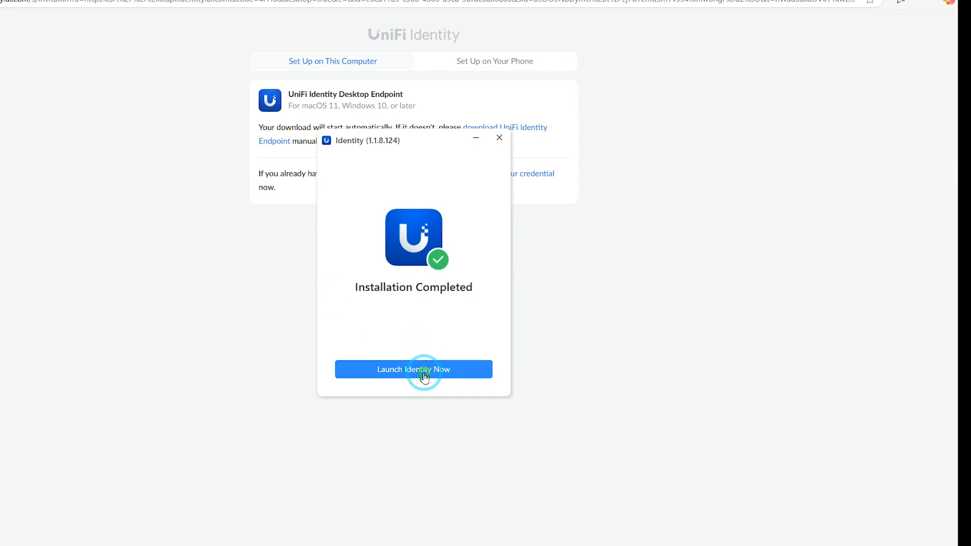
pyautogui.click(413, 369)
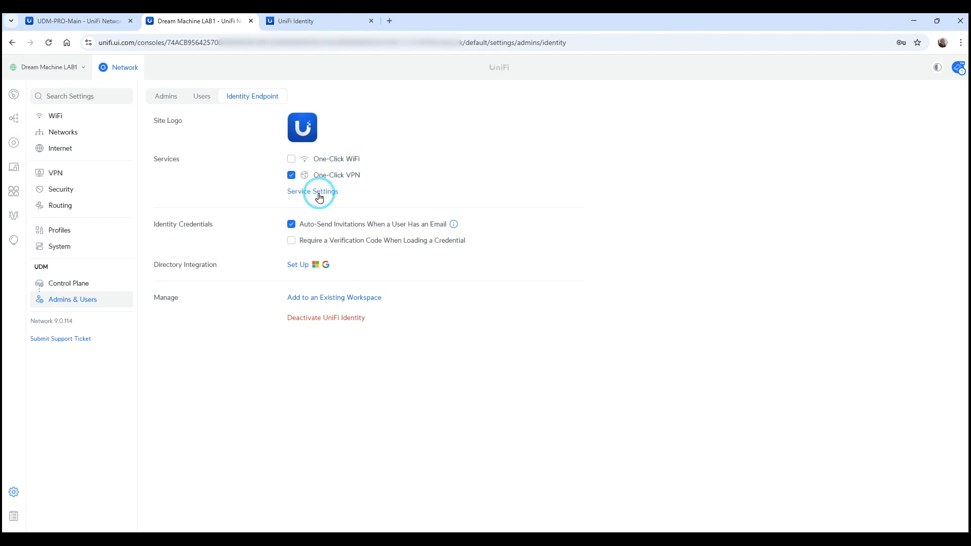
# Set the One-Click VPN tunnel mode to All Traffic in Service Settings
pyautogui.click(312, 191)
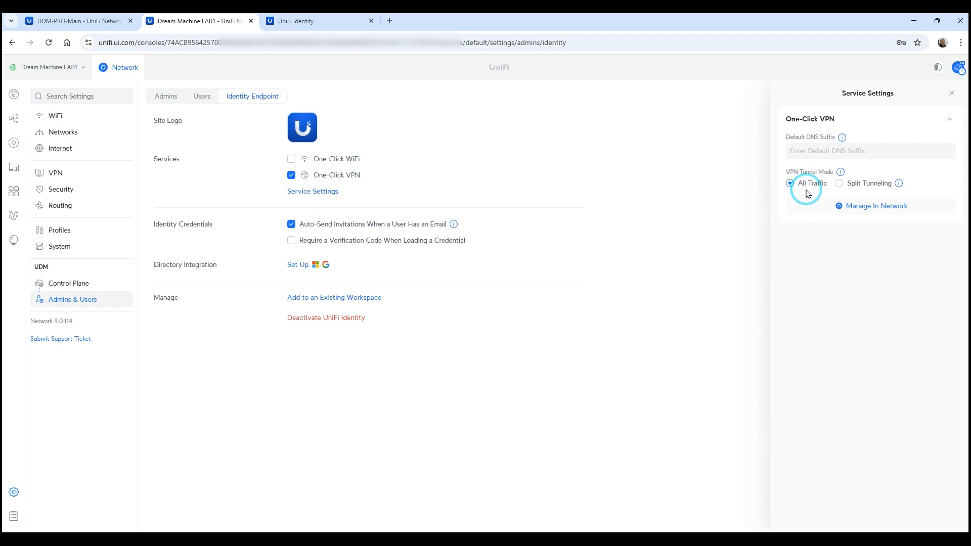
pyautogui.click(297, 20)
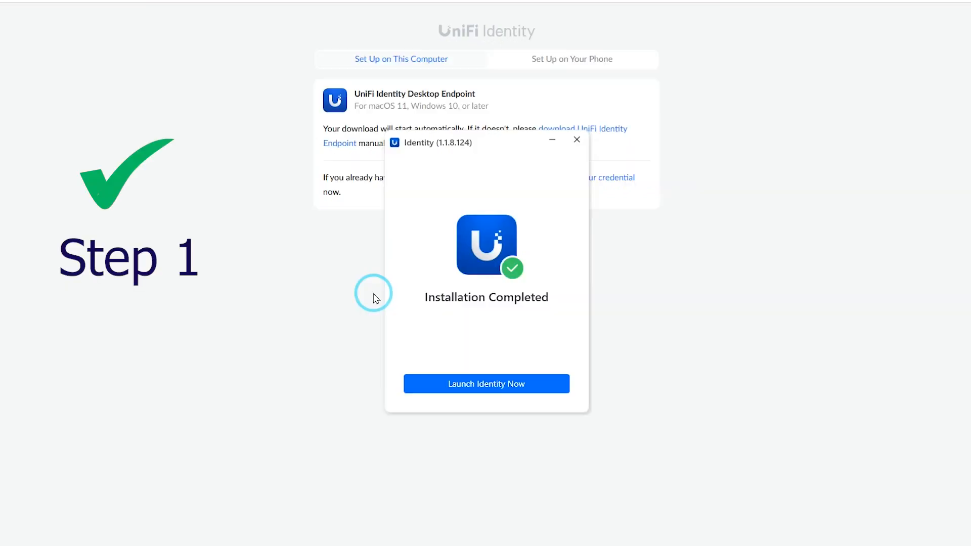
# Load the credential from the welcome email into the Identity endpoint
pyautogui.click(487, 384)
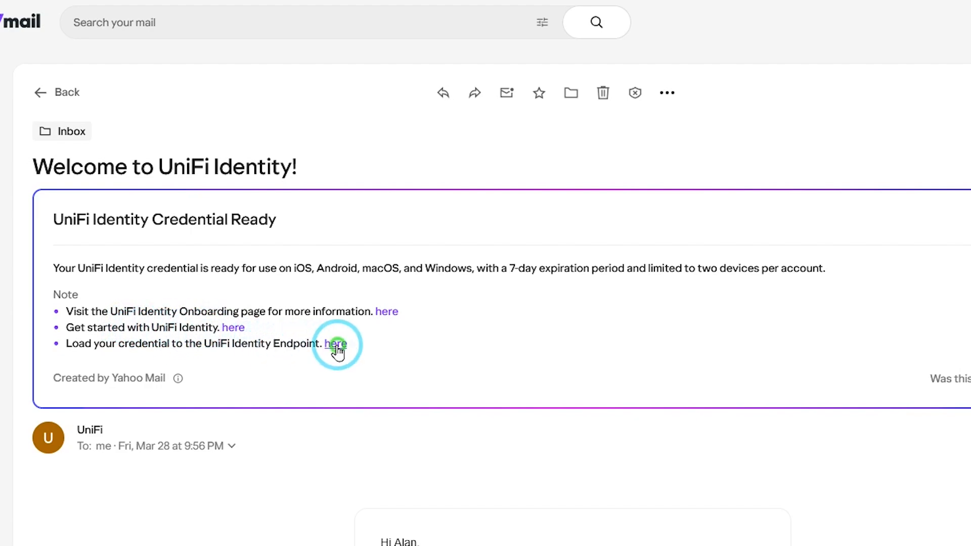
pyautogui.click(336, 344)
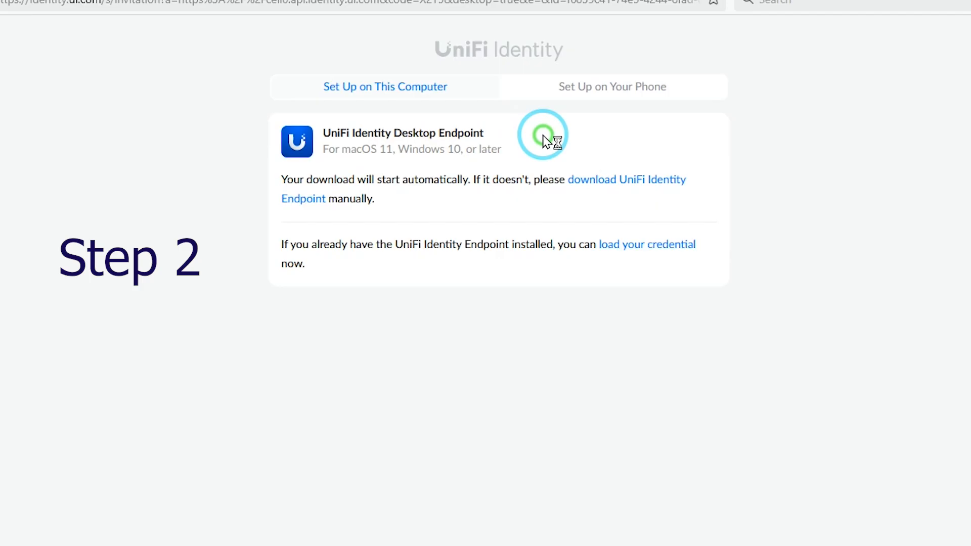
pyautogui.click(647, 244)
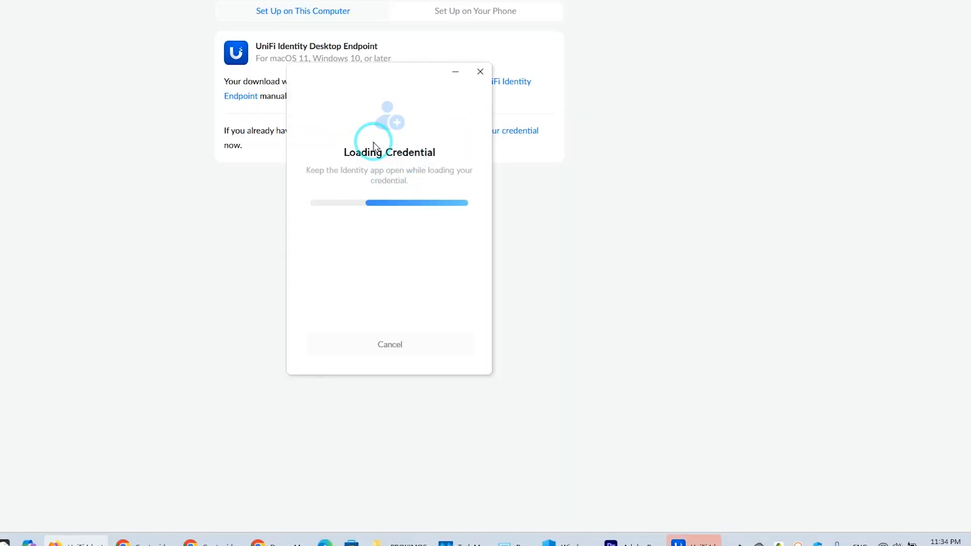
pyautogui.moveTo(392, 310)
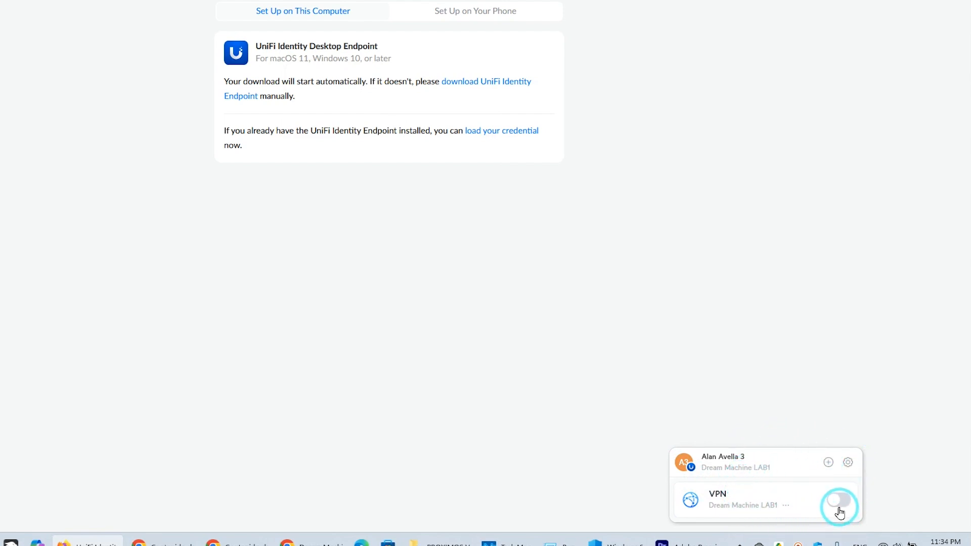
# Turn on the VPN to Dream Machine LAB1 in the Identity app
pyautogui.click(838, 503)
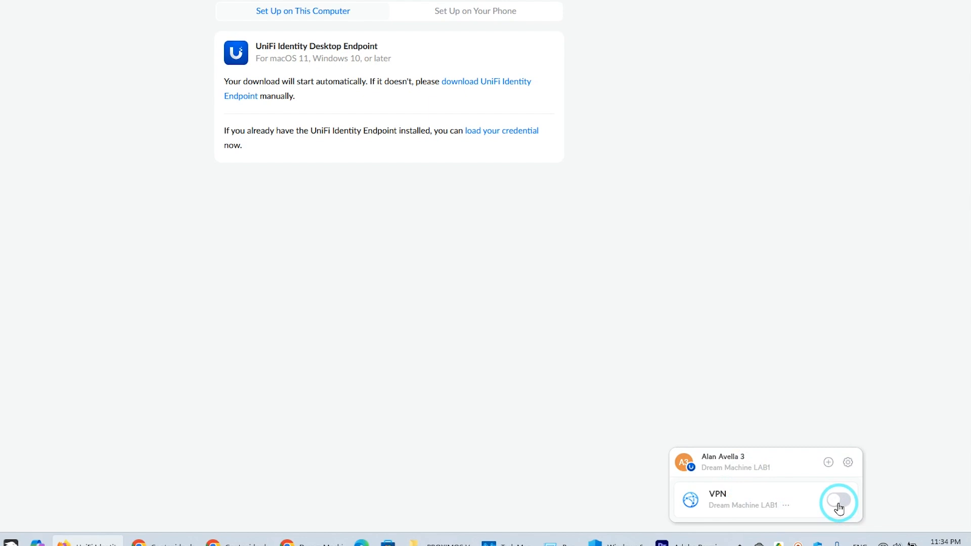
pyautogui.click(838, 503)
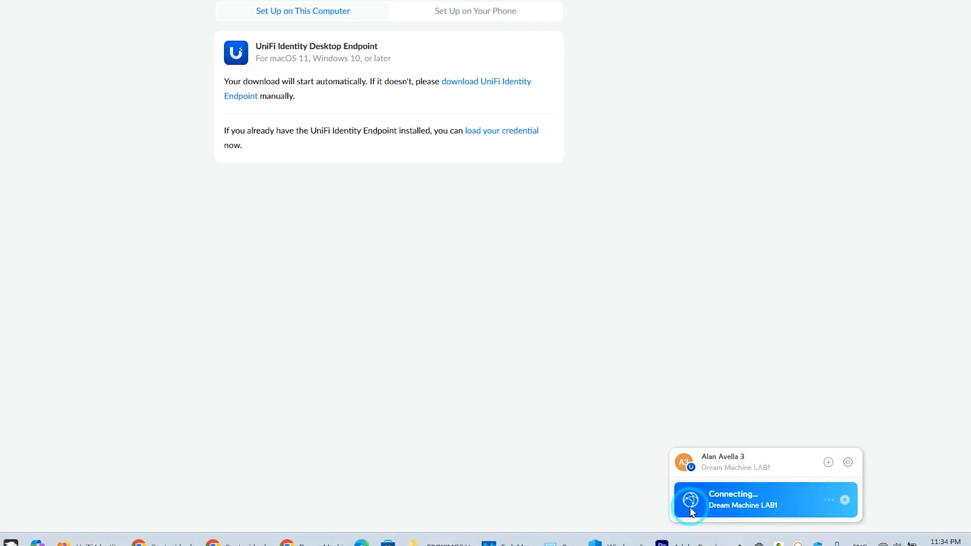
pyautogui.moveTo(617, 487)
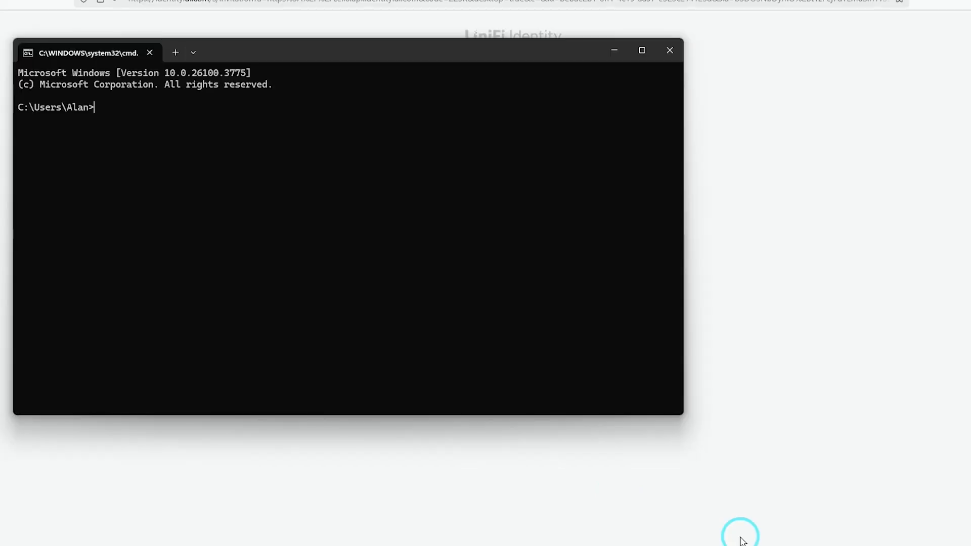
# Run 'ping 192.168.1' to test the VPN link to the remote network
pyautogui.write('ping 192.')
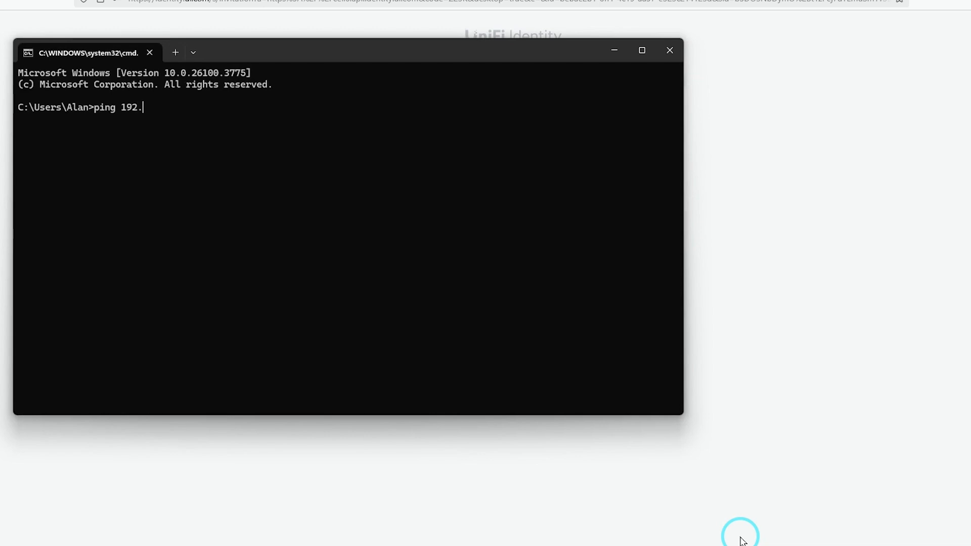
pyautogui.write('168.1')
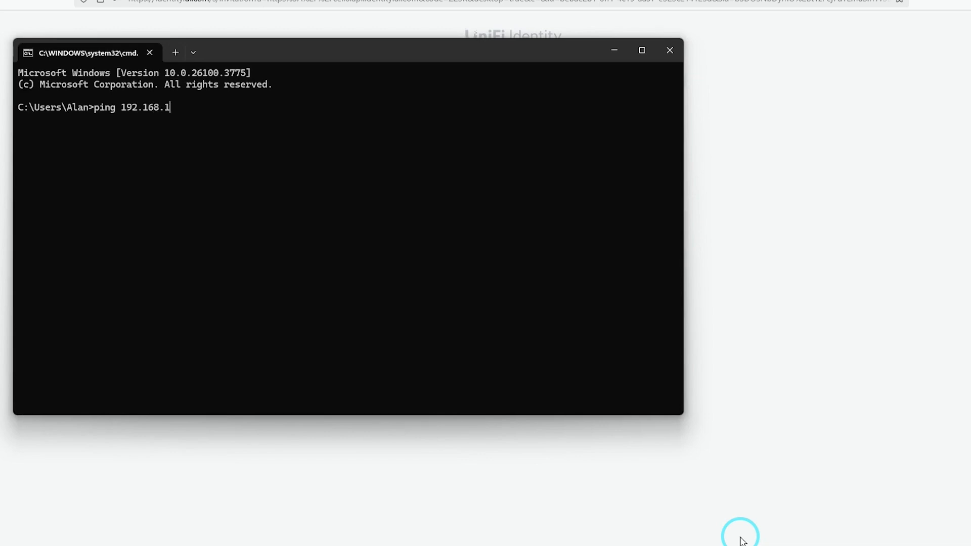
pyautogui.press('Enter')
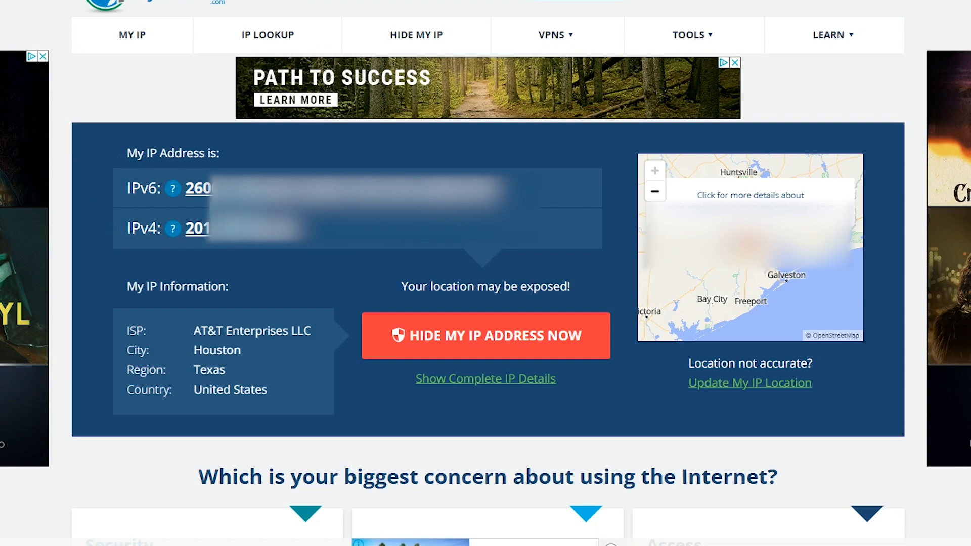
# View the public IPv4 details: ISP AT&T Enterprises LLC, Houston, Texas
pyautogui.click(239, 260)
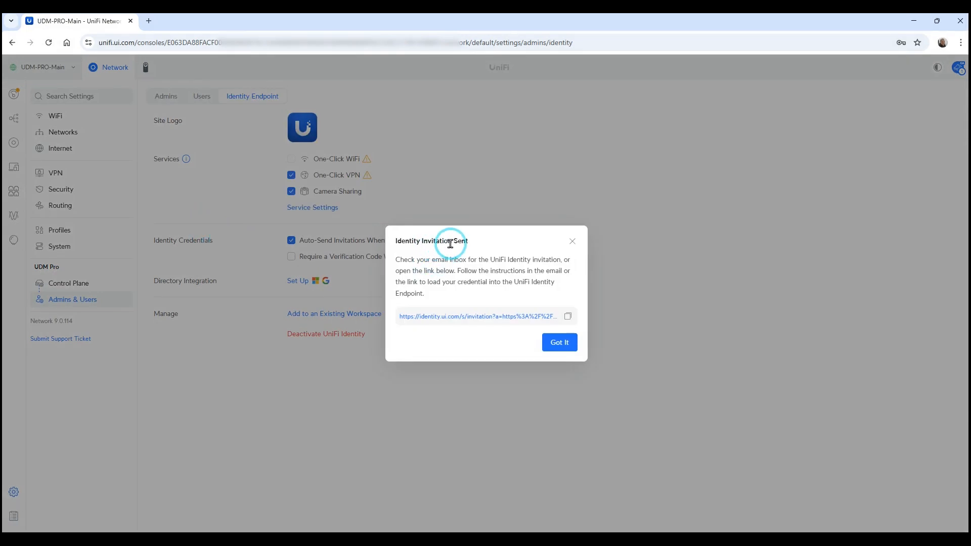
pyautogui.click(558, 342)
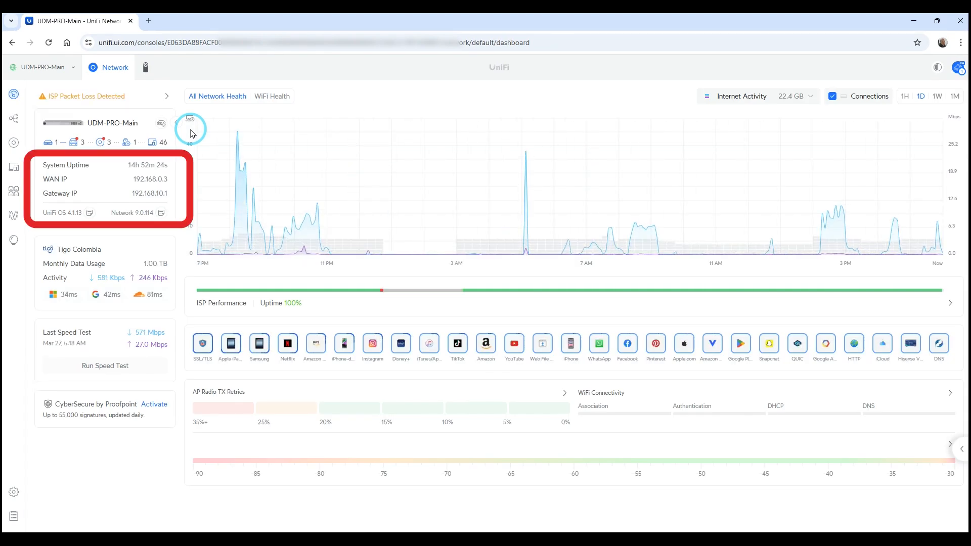
pyautogui.moveTo(13, 492)
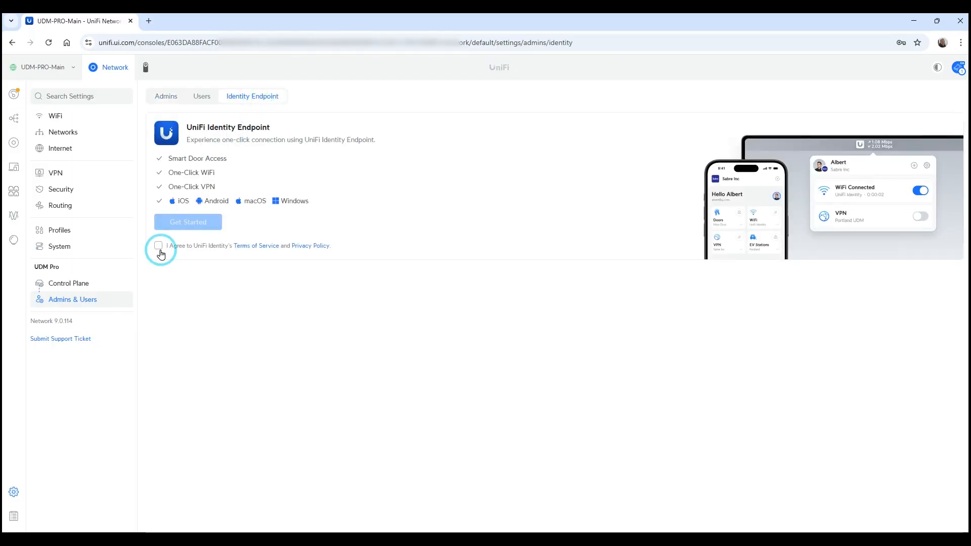
# Activate UniFi Identity by agreeing to the terms and acknowledge the invitation-sent notice
pyautogui.click(188, 222)
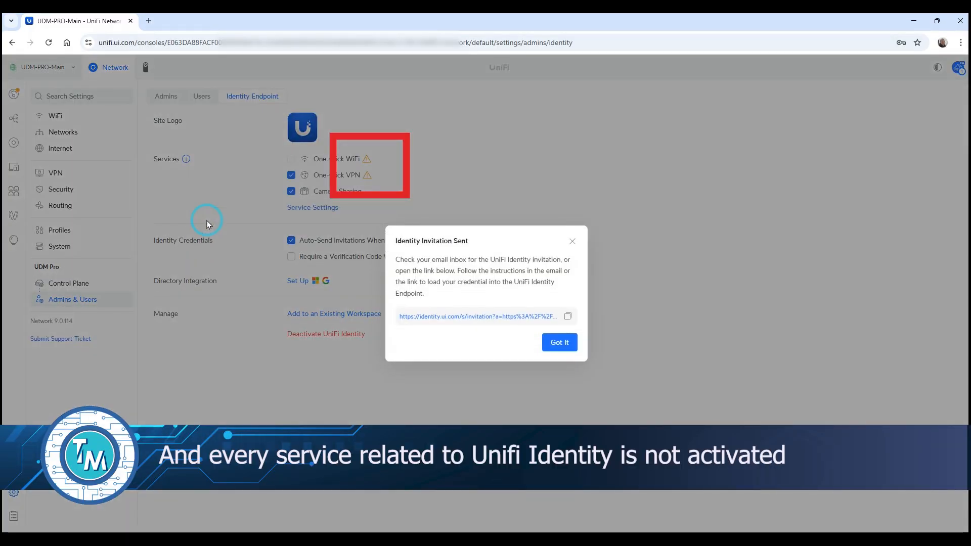
pyautogui.click(559, 342)
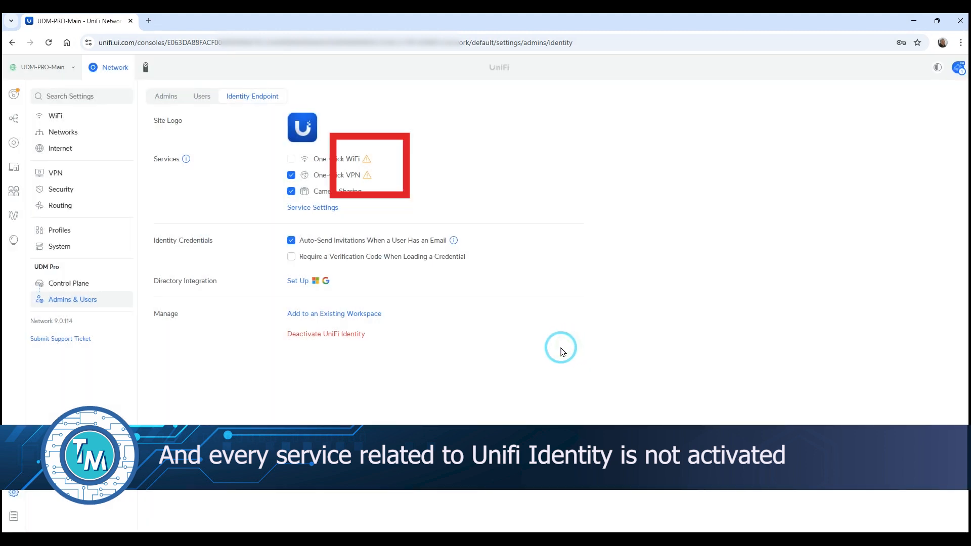
pyautogui.click(14, 93)
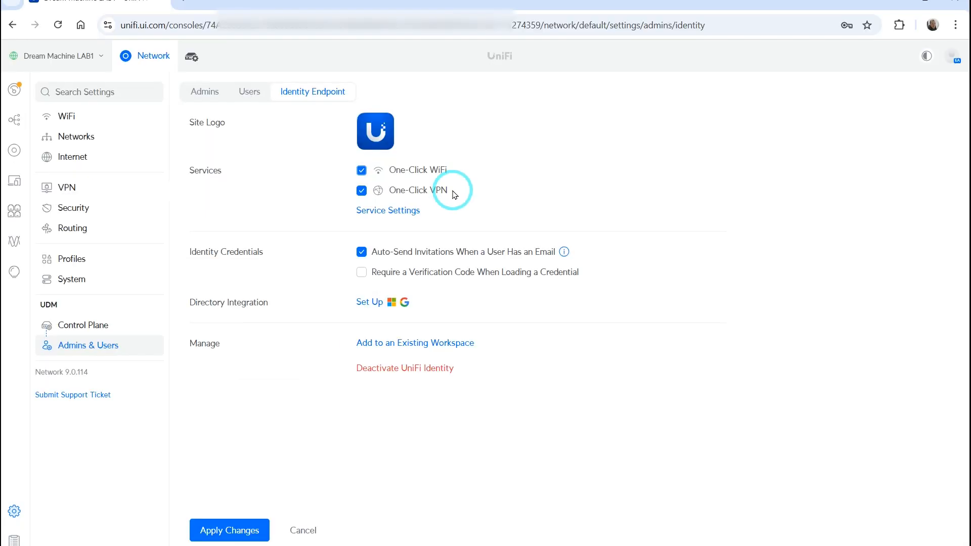
# Show UDM-PRO-Main's WAN connection with static IPv4 address 192.168.0.3
pyautogui.click(362, 170)
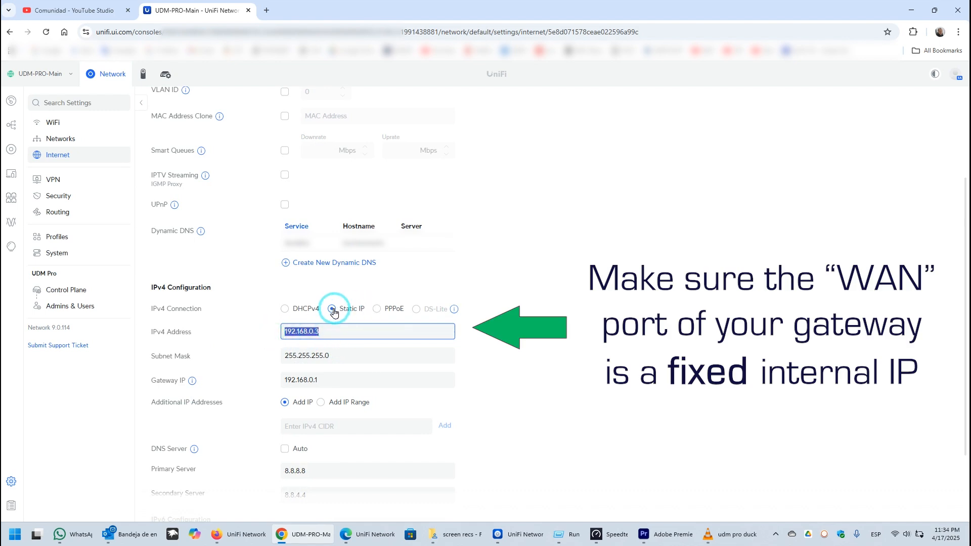
# Review the Identity Endpoint warnings on One-Click WiFi and One-Click VPN
pyautogui.click(74, 289)
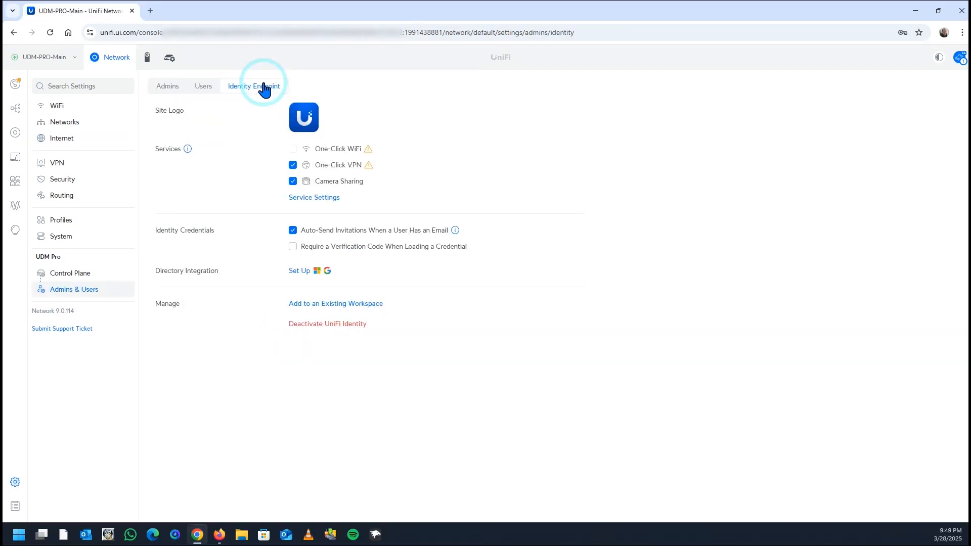
pyautogui.moveTo(242, 90)
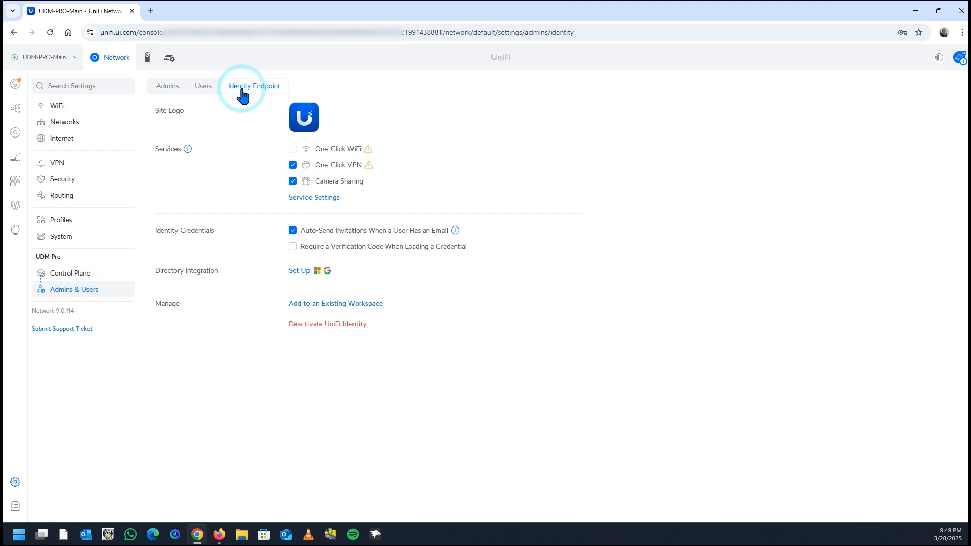
pyautogui.moveTo(368, 164)
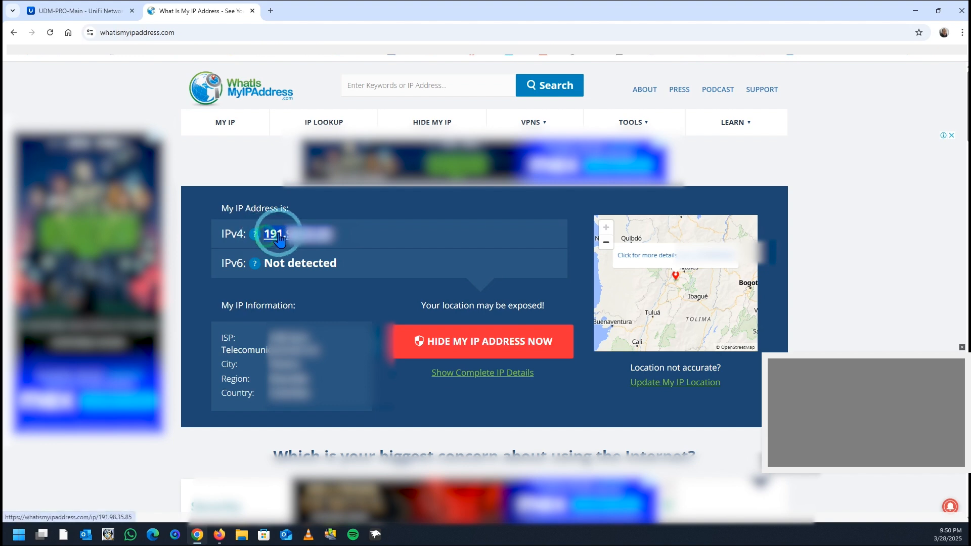
# Inspect the ping request accept firewall rule, then start a new Dynamic DNS entry
pyautogui.click(79, 10)
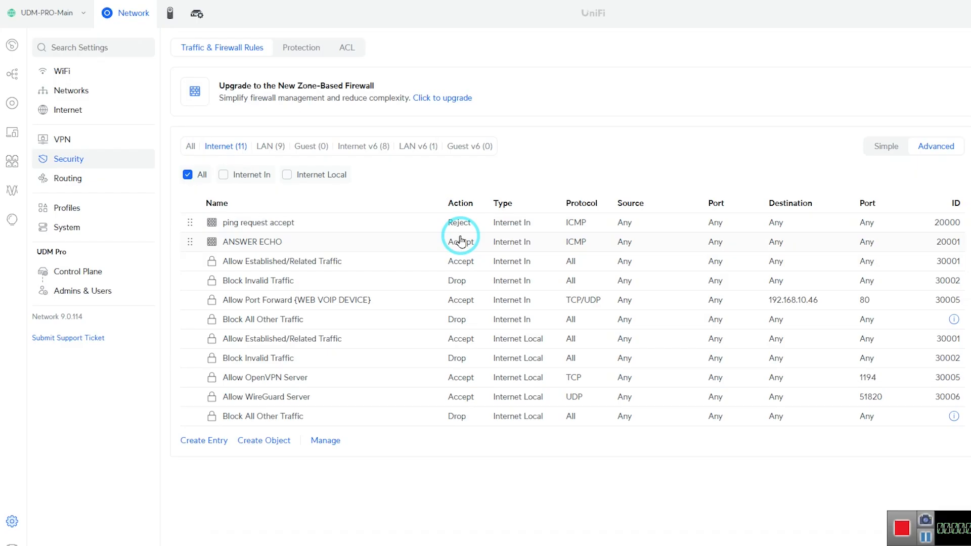
pyautogui.click(258, 222)
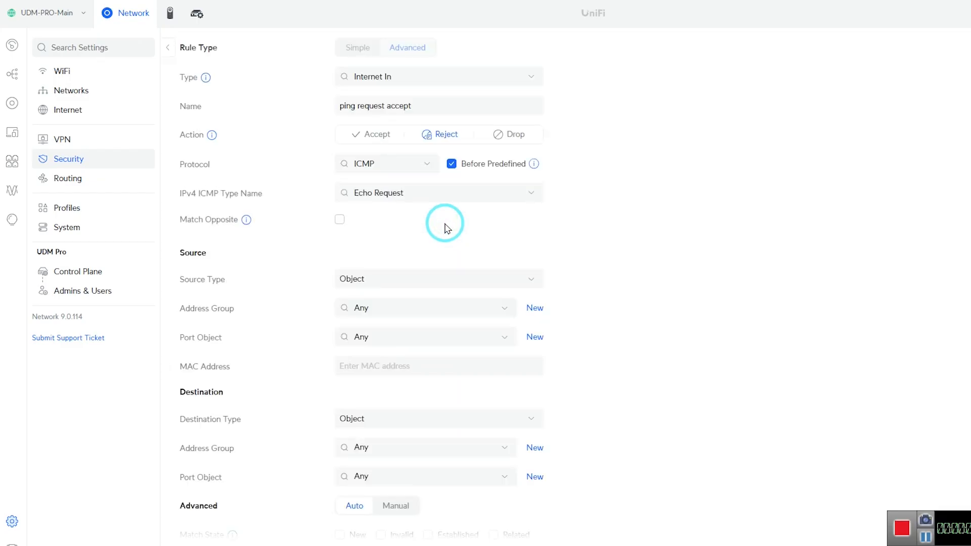
pyautogui.click(376, 135)
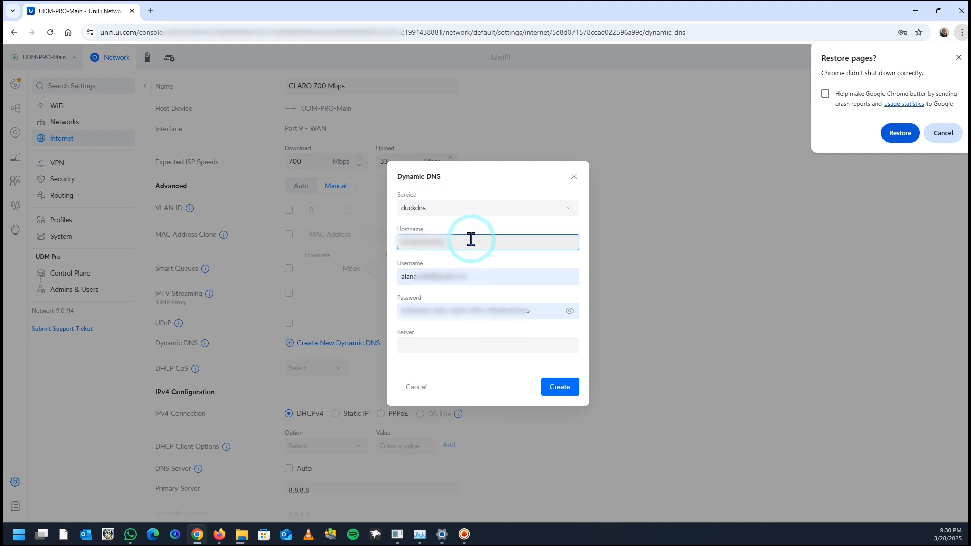
pyautogui.moveTo(465, 390)
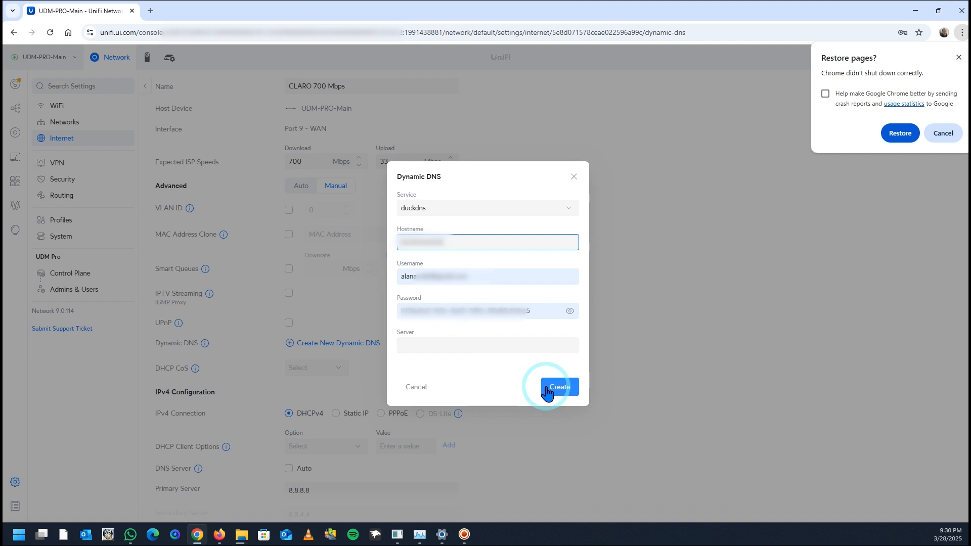
# Create the duckdns Dynamic DNS entry for the internet connection
pyautogui.click(558, 386)
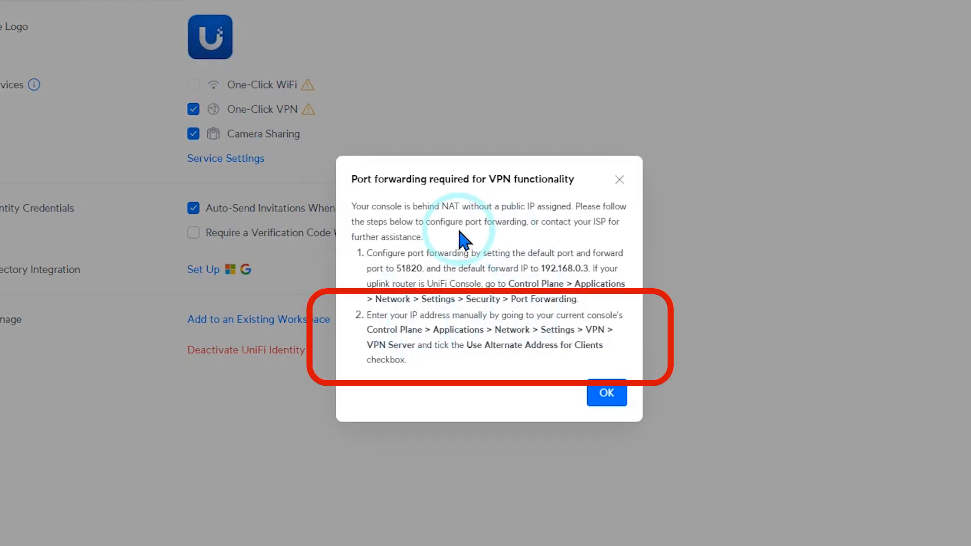
pyautogui.moveTo(542, 268)
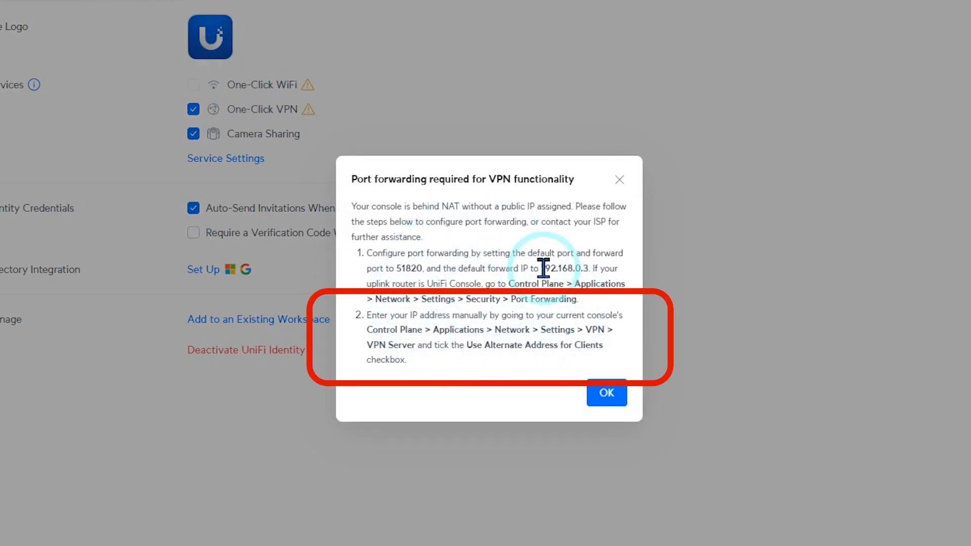
# Enable Use Alternate Address for Clients on the WireGuard server with the DuckDNS hostname
pyautogui.click(606, 394)
pyautogui.write('alternate')
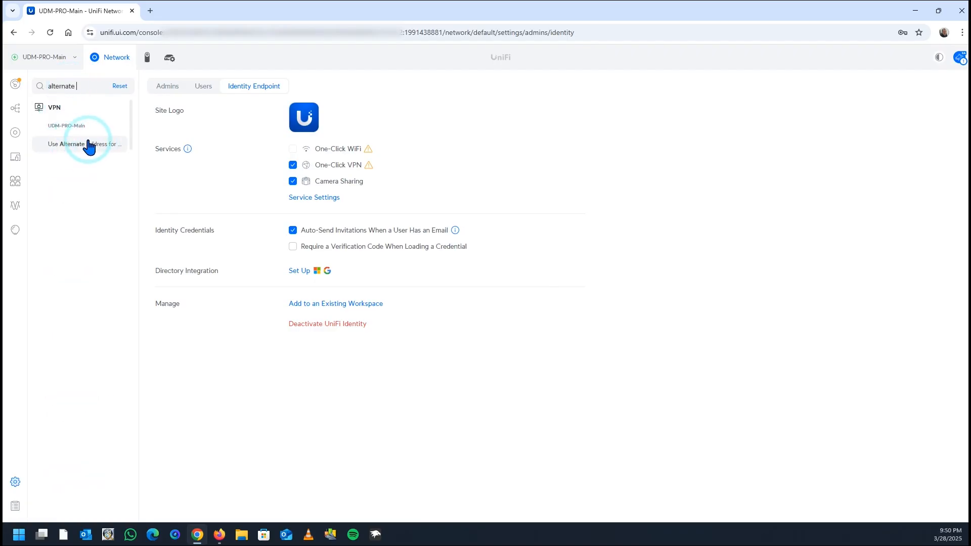
pyautogui.click(85, 144)
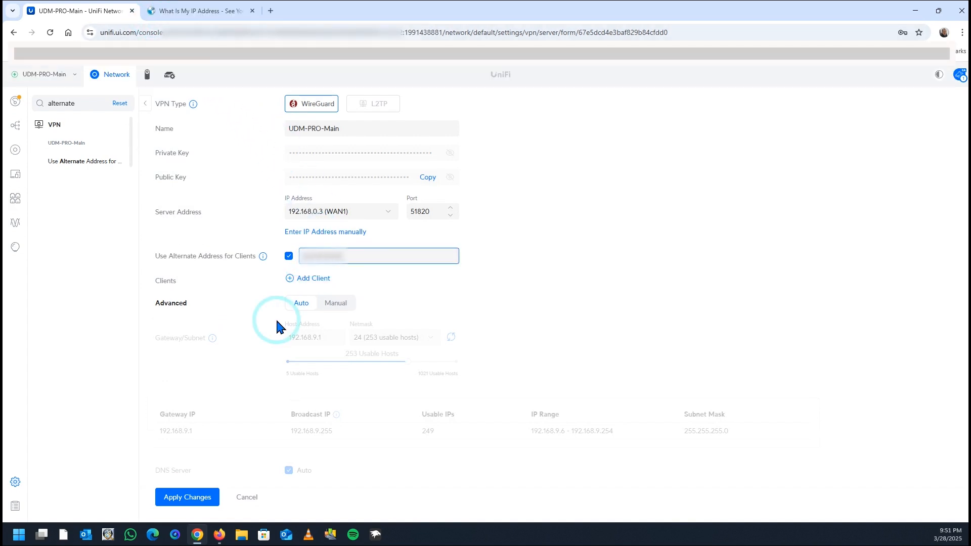
pyautogui.write('duckdn')
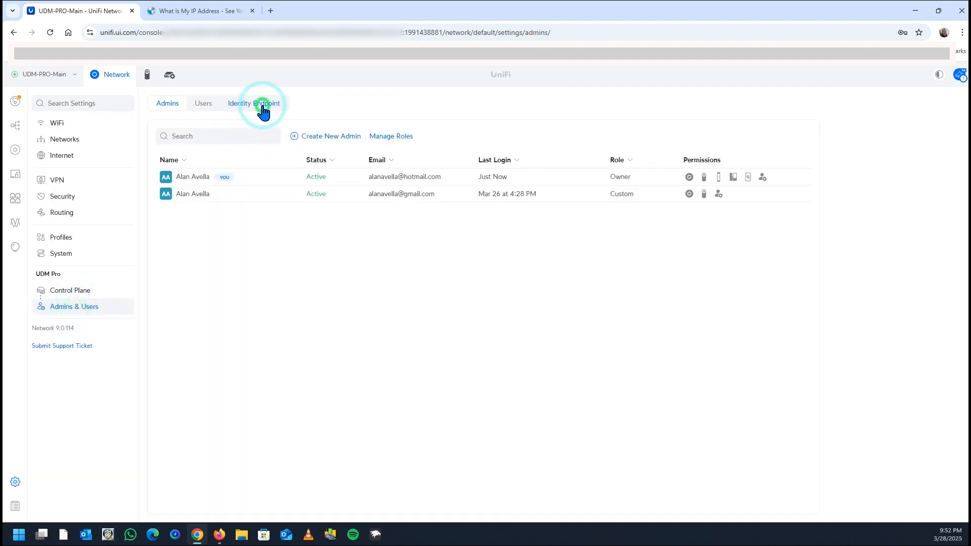
# Confirm One-Click VPN has no warning on Identity Endpoint, then show the Users list with groups
pyautogui.click(255, 103)
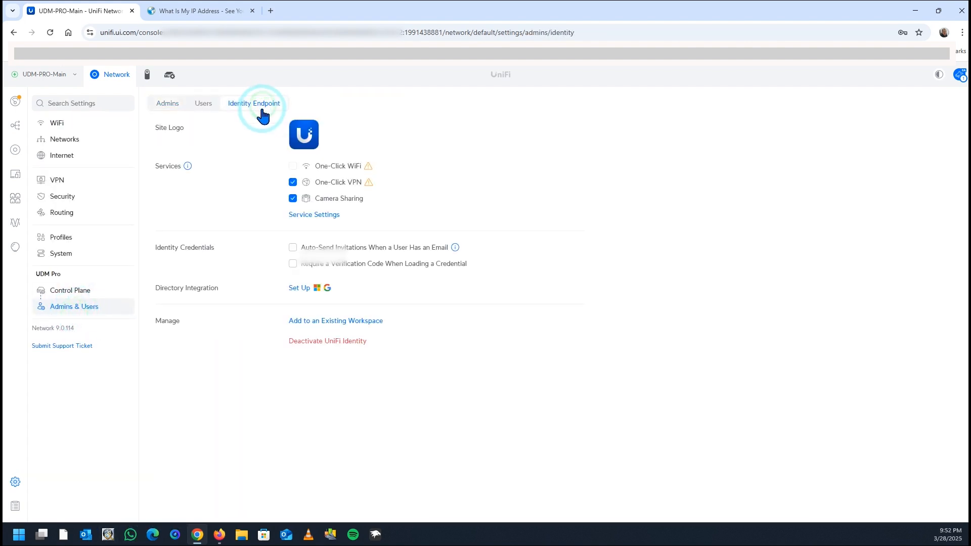
pyautogui.click(293, 247)
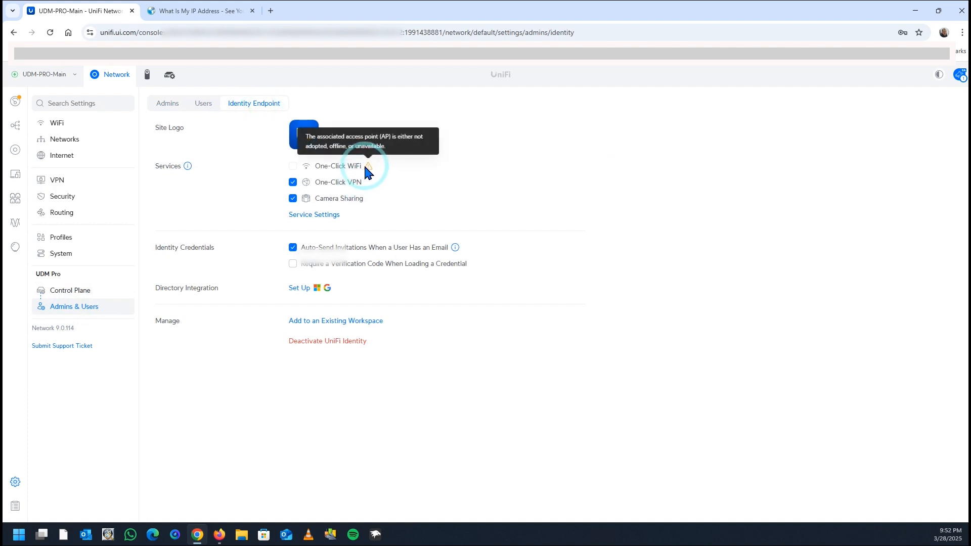
pyautogui.moveTo(367, 188)
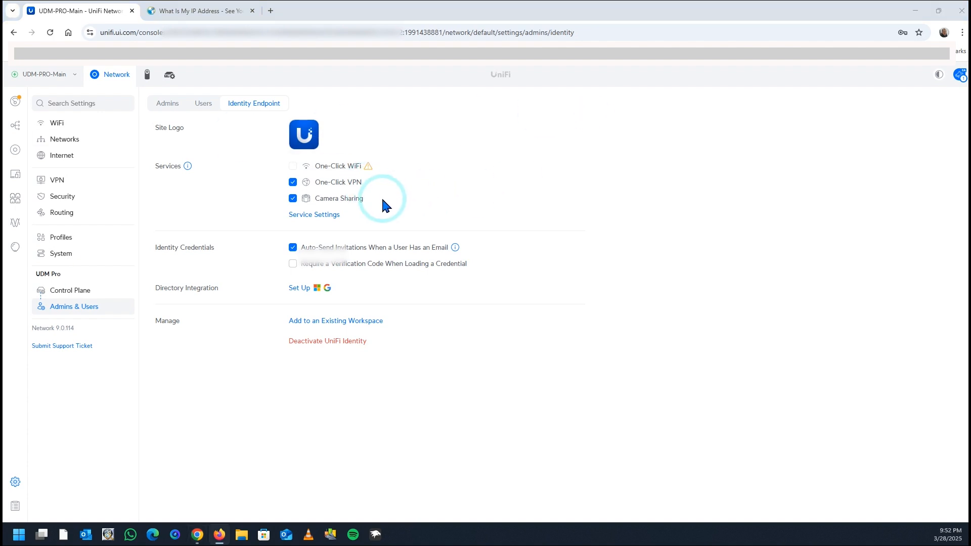
pyautogui.click(203, 103)
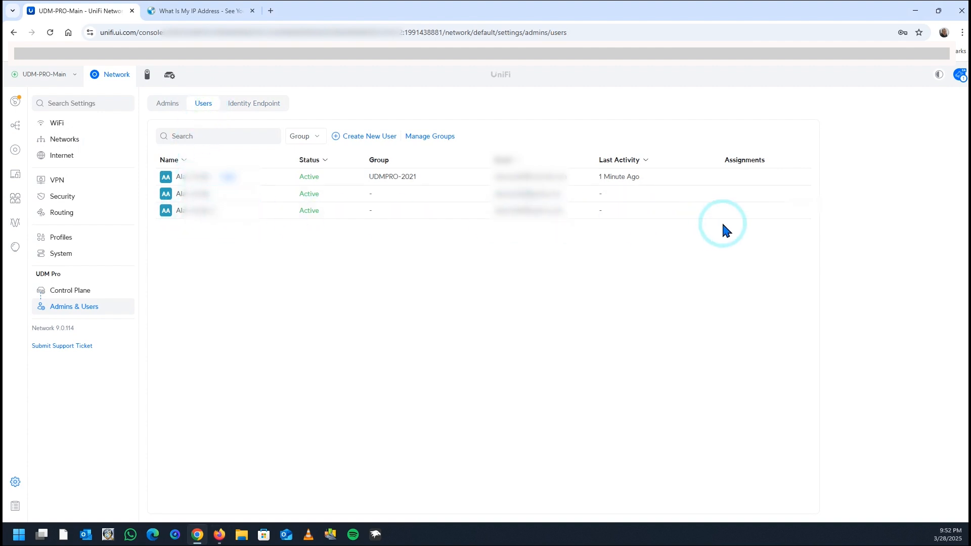
pyautogui.click(195, 211)
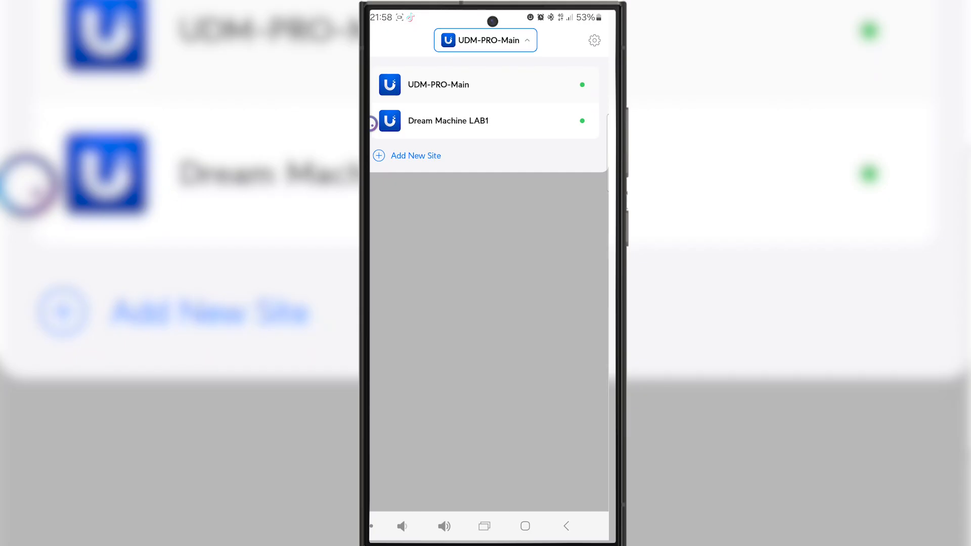
# Pick a console from the Android site list showing UDM-PRO-Main and Dream Machine LAB1
pyautogui.click(438, 85)
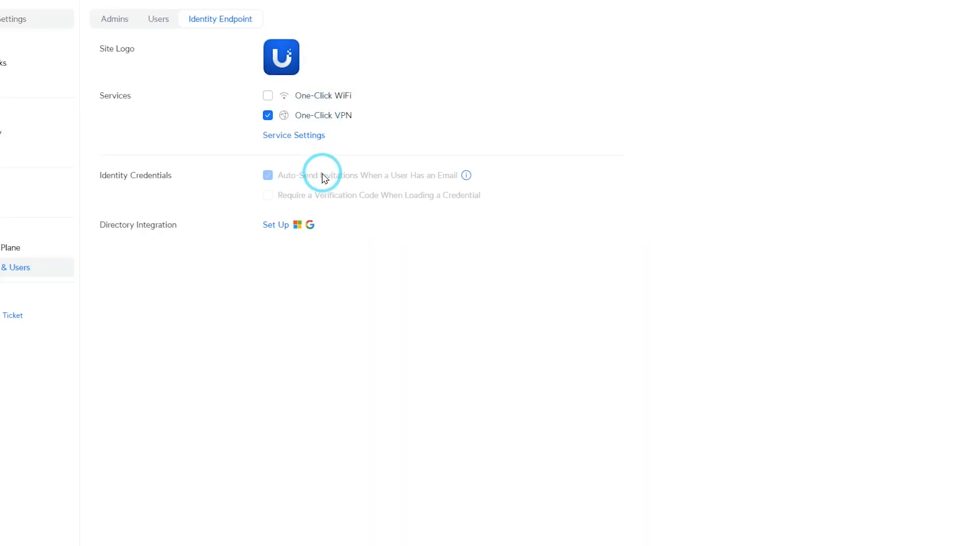
pyautogui.moveTo(226, 236)
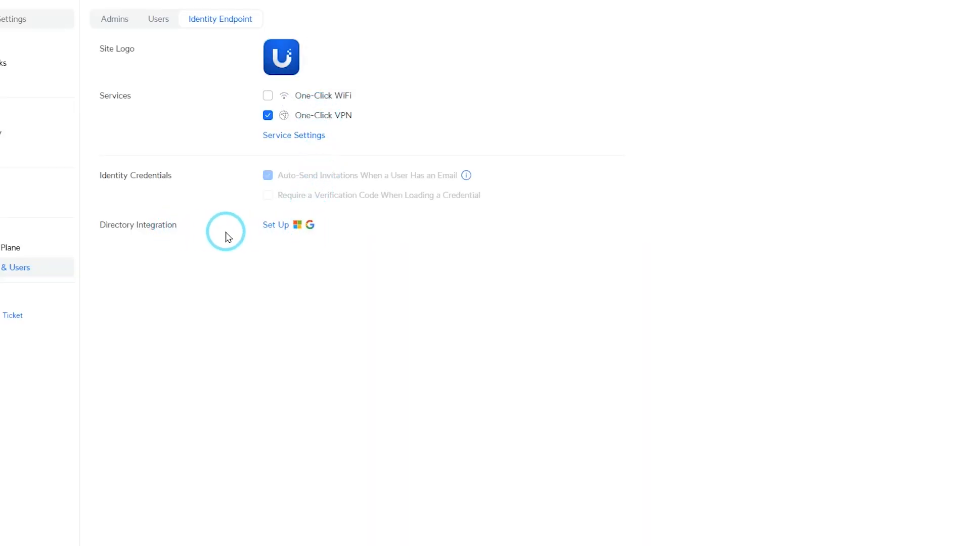
# Set Directory Integration type to Google Secure LDAP, prefilled with ldap.google.com port 636
pyautogui.click(275, 224)
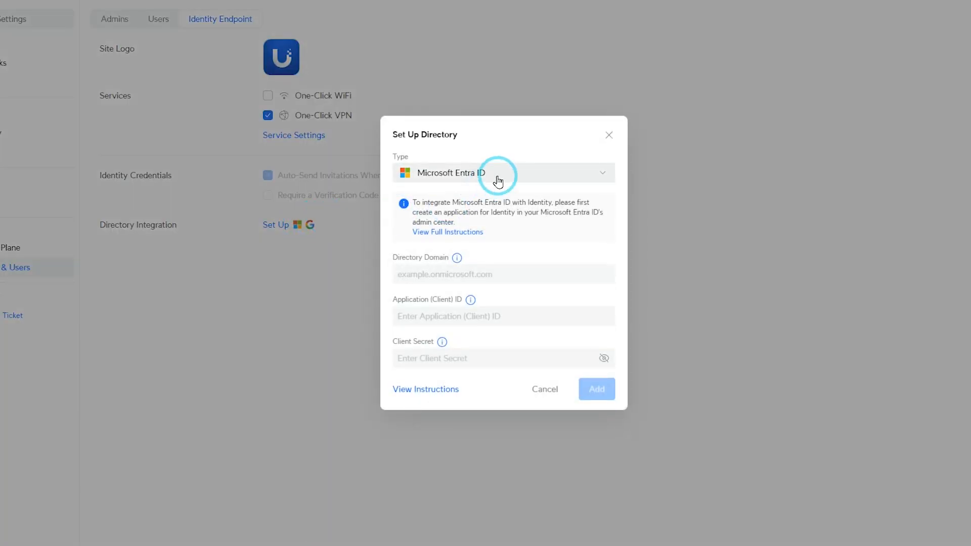
pyautogui.click(503, 173)
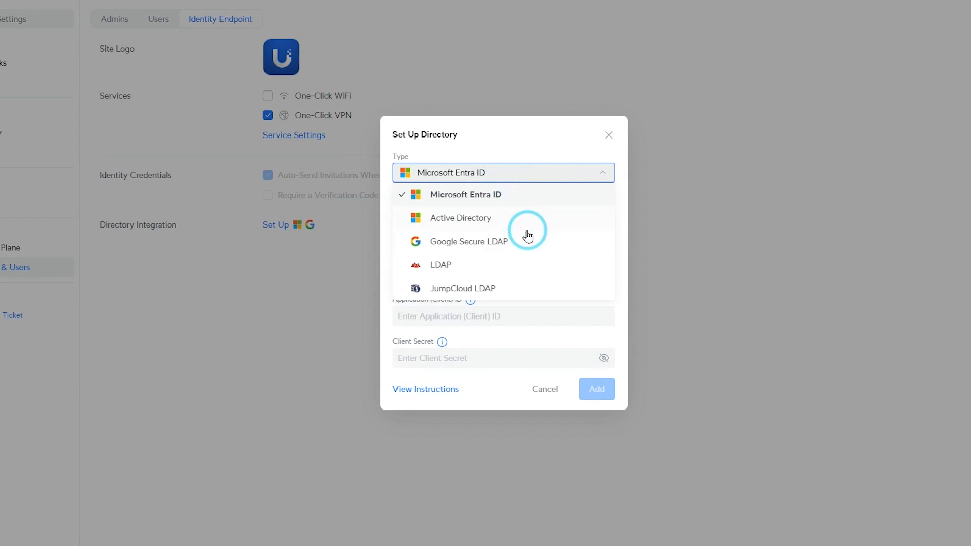
pyautogui.moveTo(526, 244)
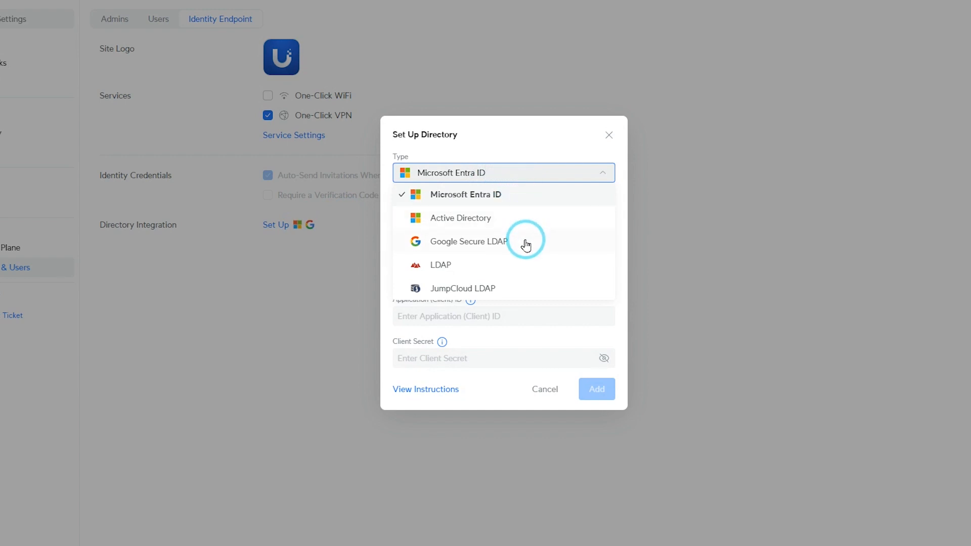
pyautogui.click(468, 241)
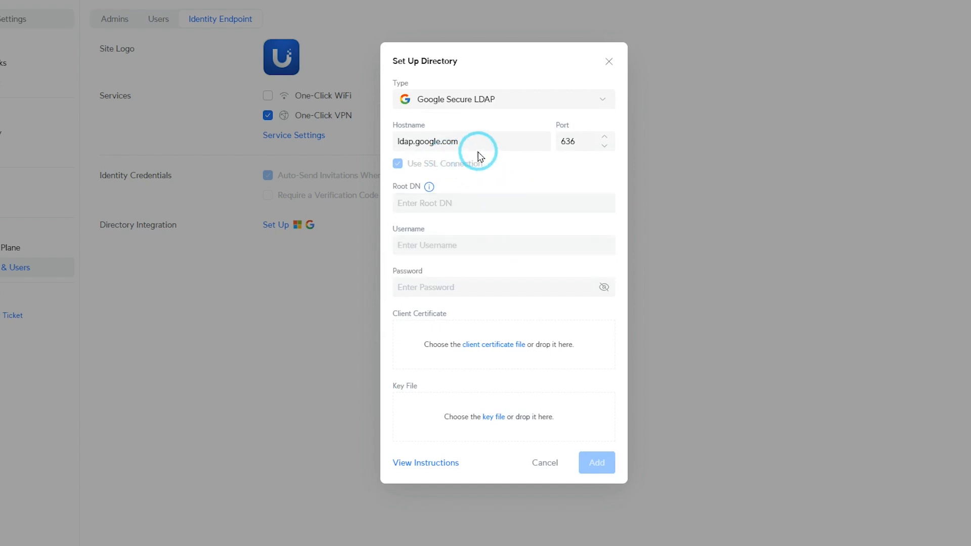